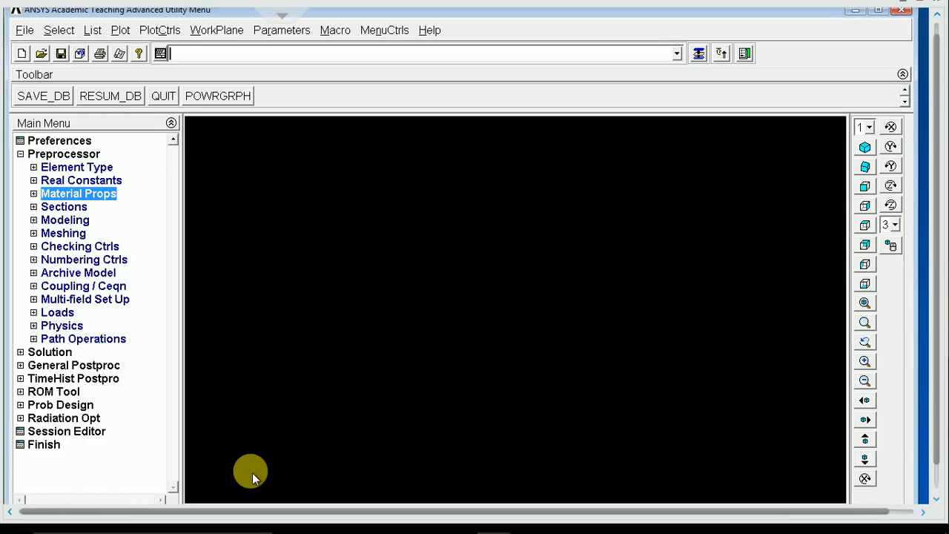
mouse_move(77, 167)
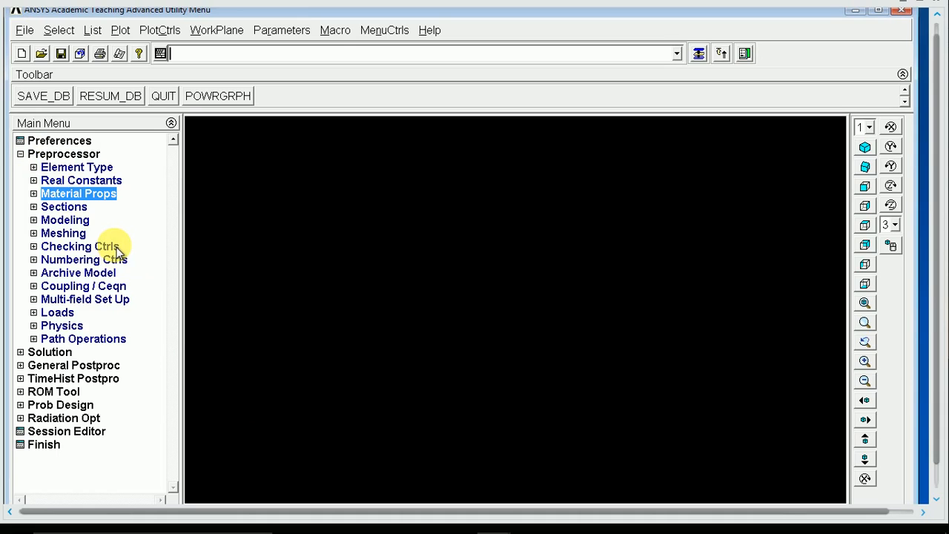
mouse_move(155, 229)
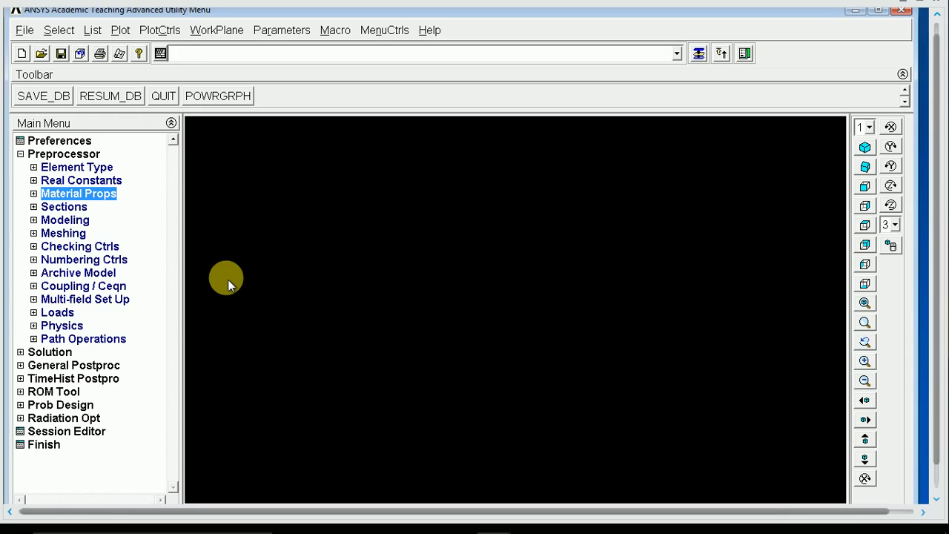
mouse_move(270, 184)
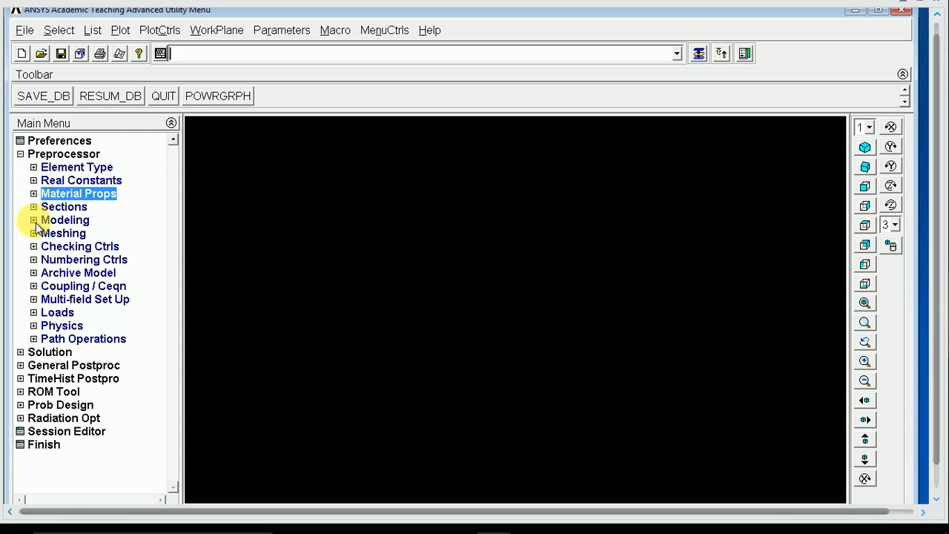
Open the Beam Tool from Preprocessor > Sections > Beam > Common Sections.
left_click(33, 220)
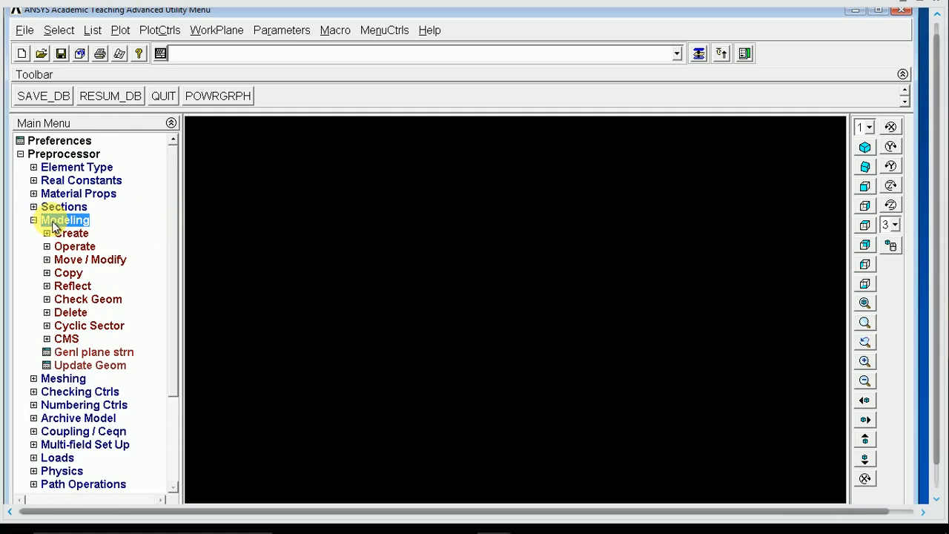
left_click(64, 206)
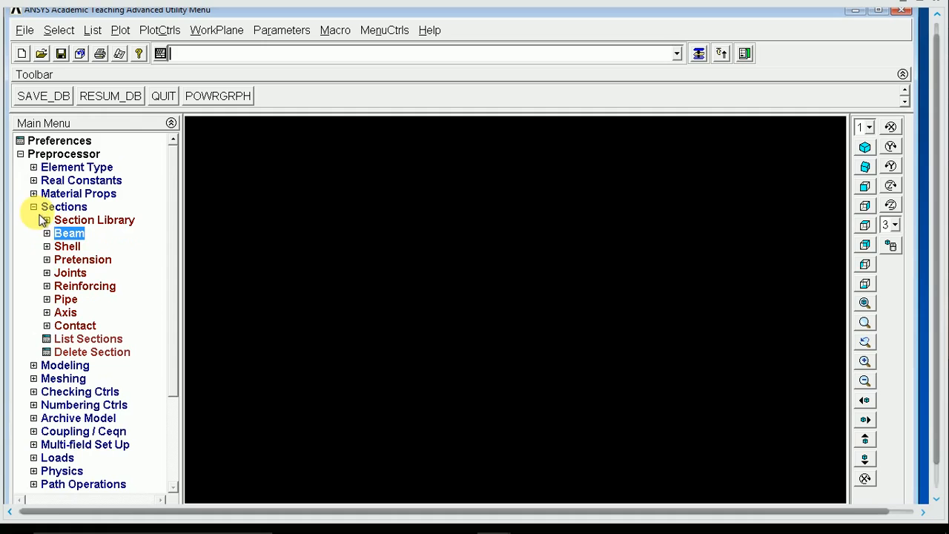
left_click(46, 232)
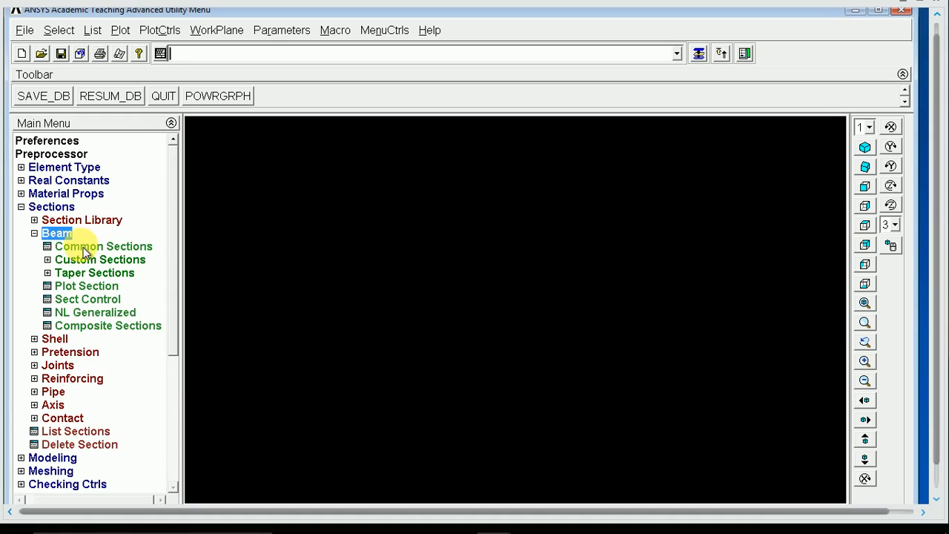
left_click(103, 247)
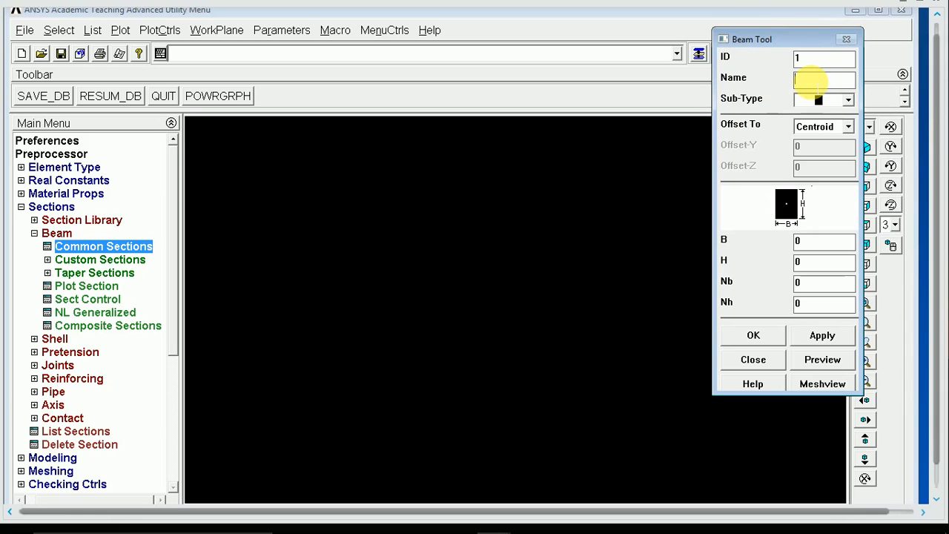
Define section 1 'square' with B 0.5, H 0.5, Nb 10, Nh 10, and accept it.
type("s")
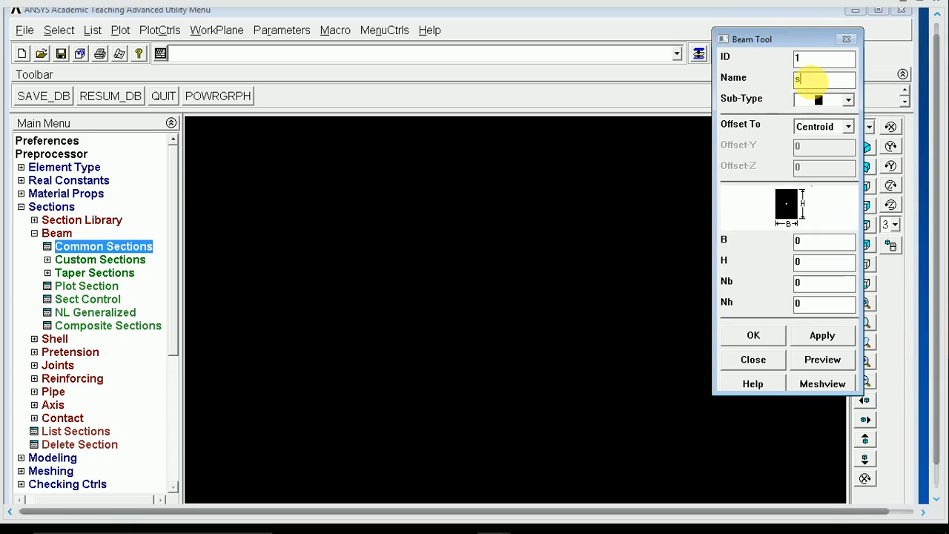
type("quare")
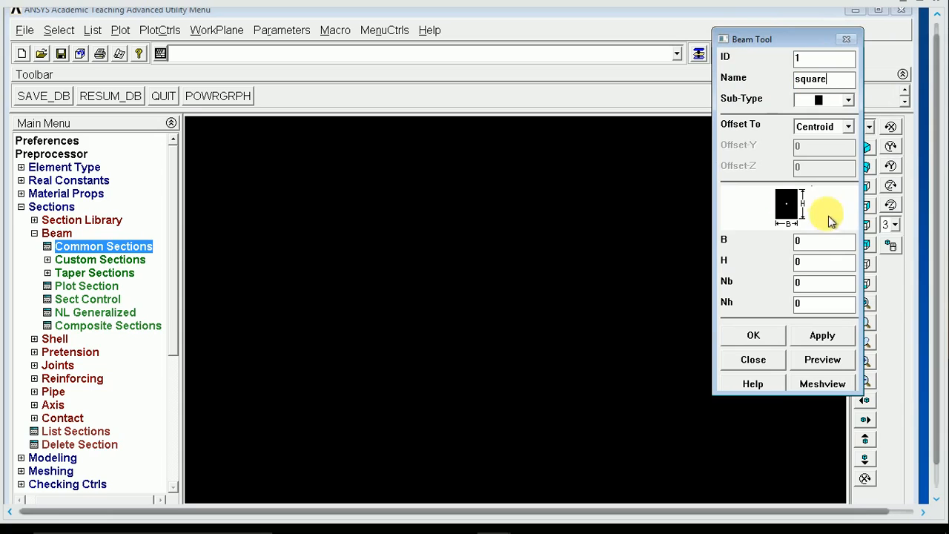
left_click(823, 240)
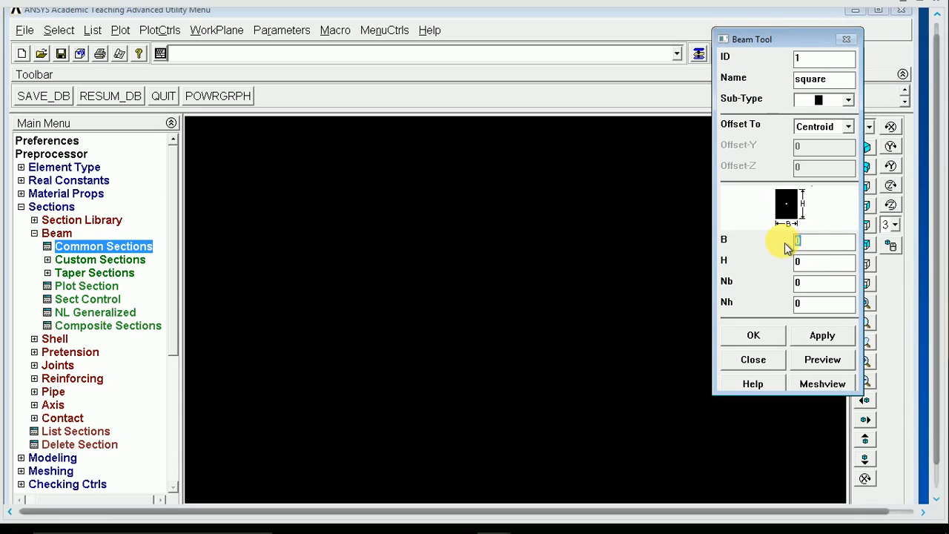
type(".5")
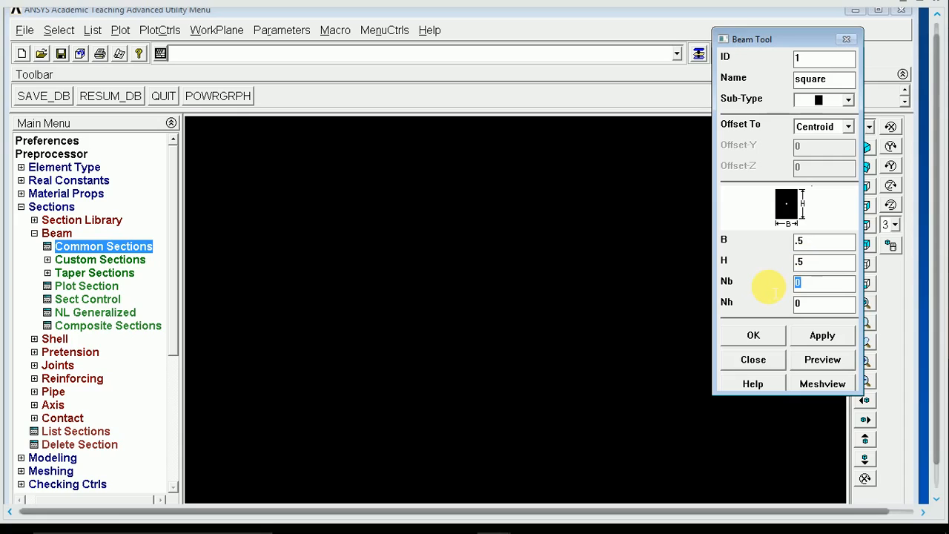
mouse_move(773, 295)
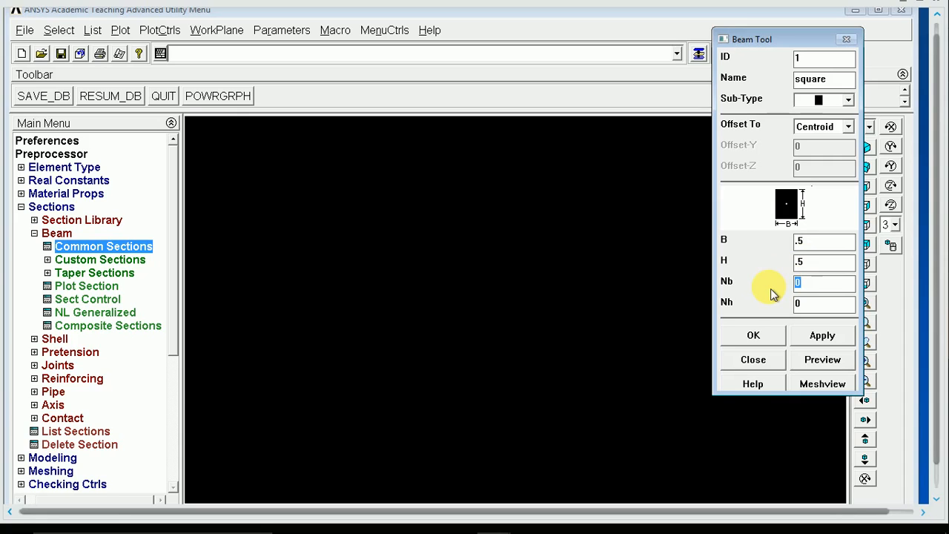
mouse_move(853, 293)
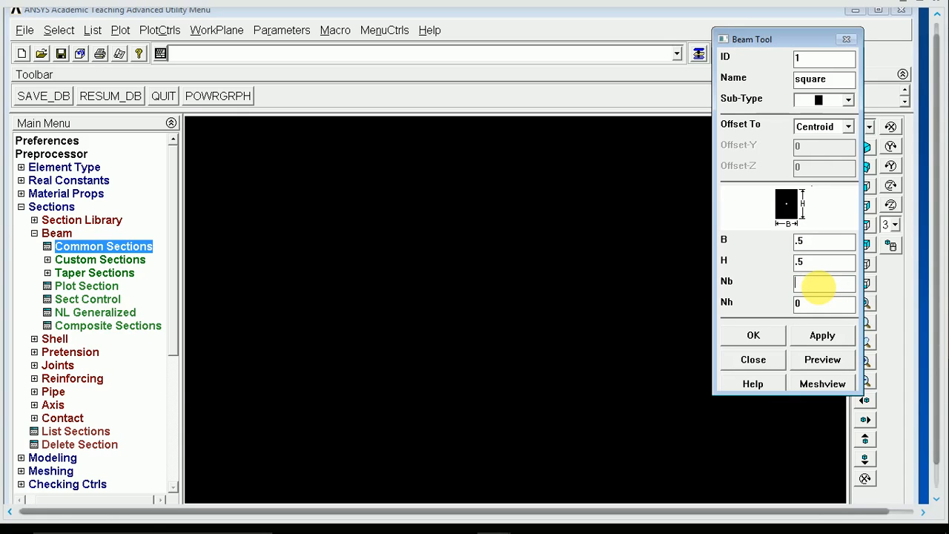
type("10")
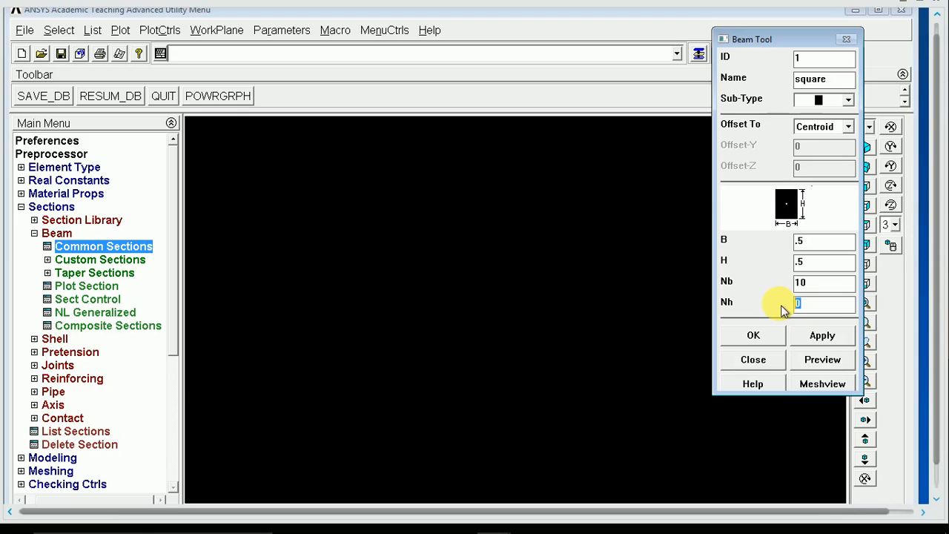
type("10")
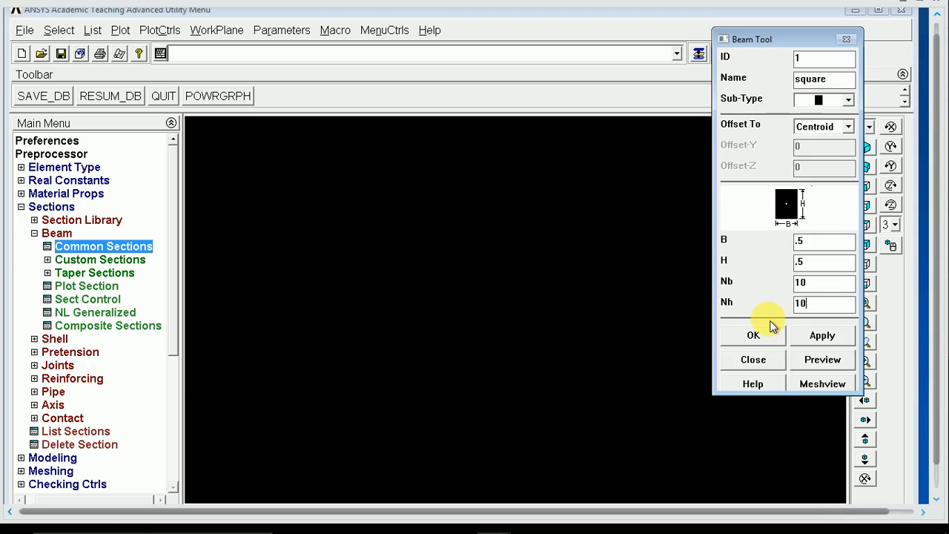
mouse_move(768, 325)
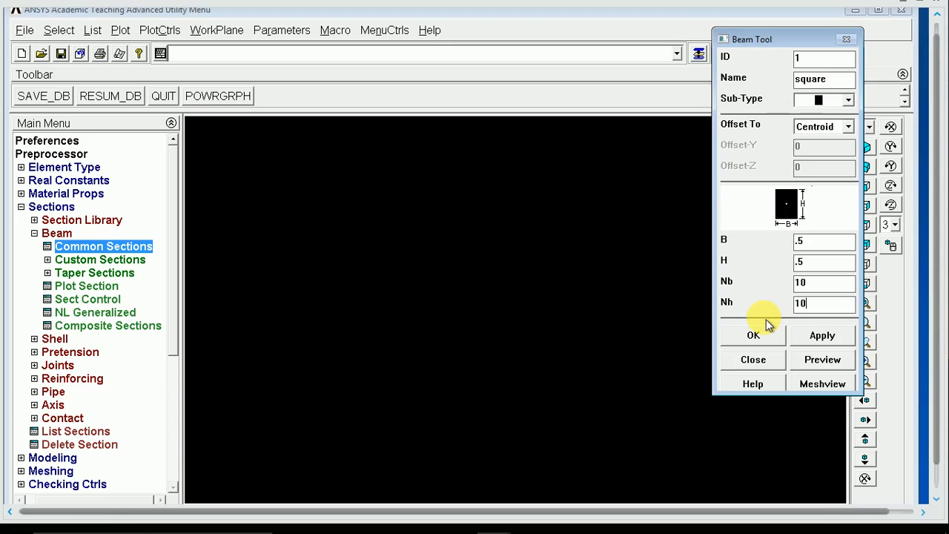
left_click_drag(752, 39, 746, 39)
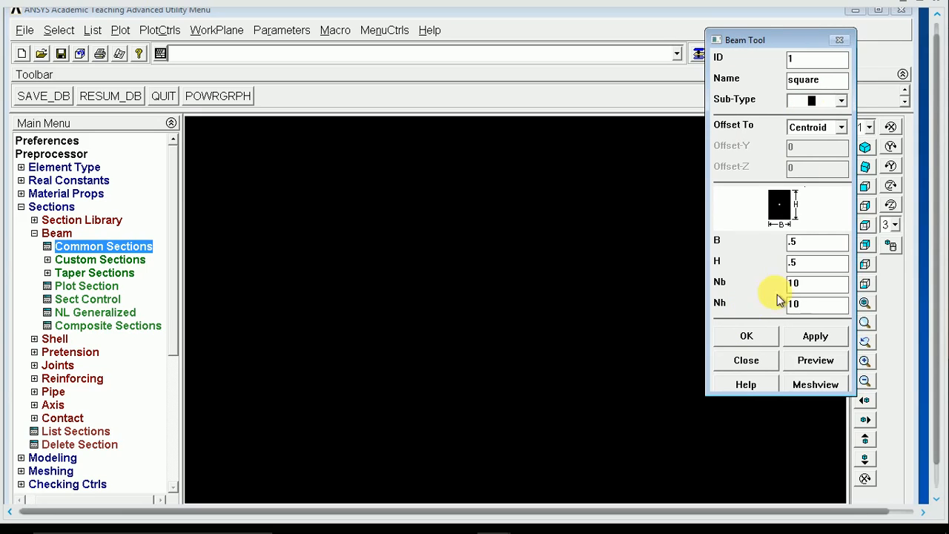
left_click(746, 359)
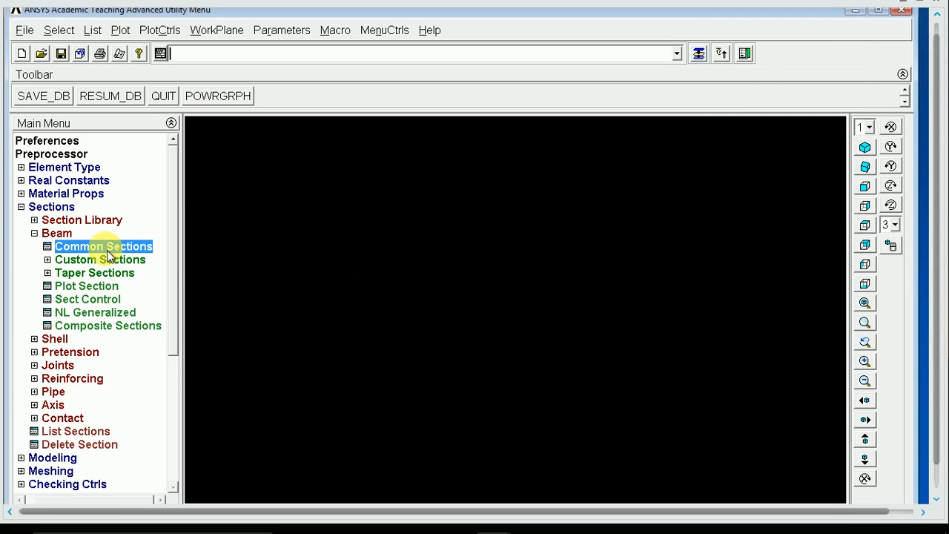
Reopen Common Sections to verify 'square', close it, then reopen for section ID 2.
double_click(103, 245)
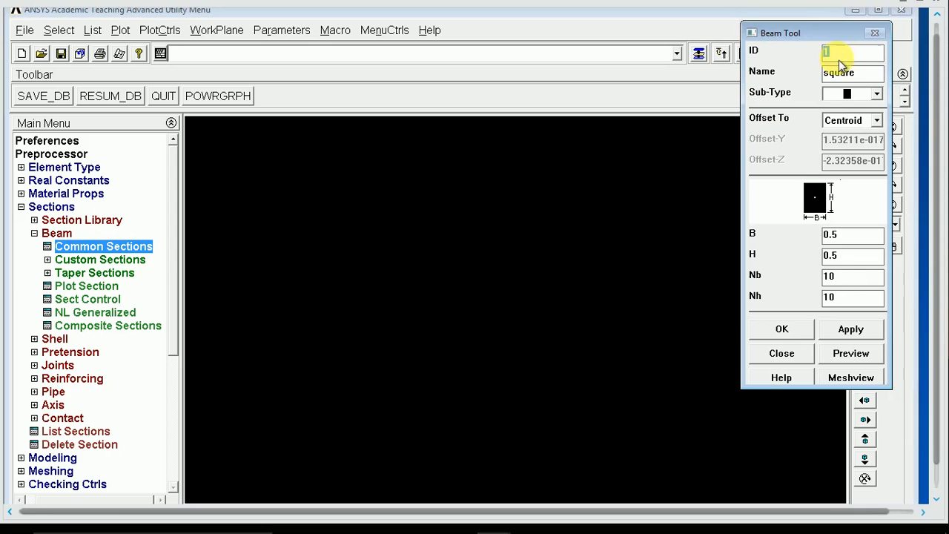
left_click(781, 353)
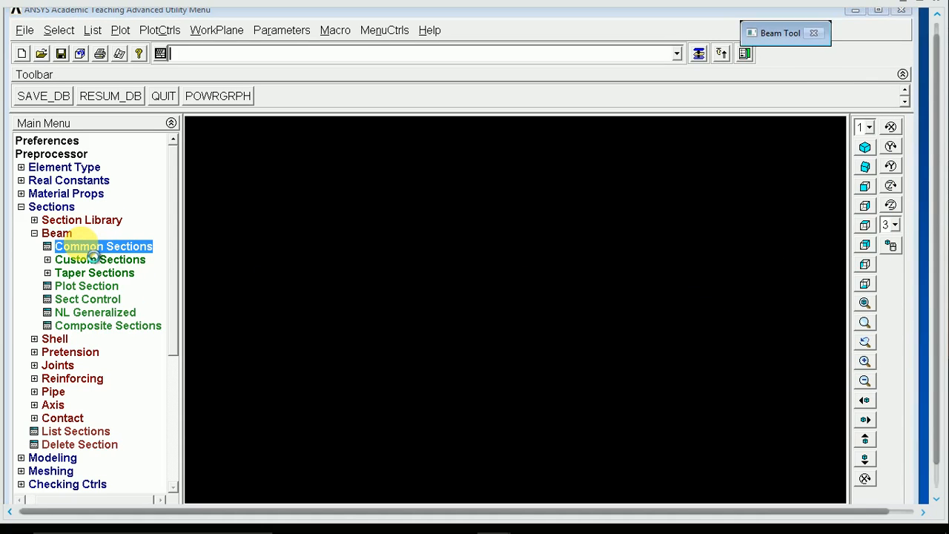
double_click(103, 245)
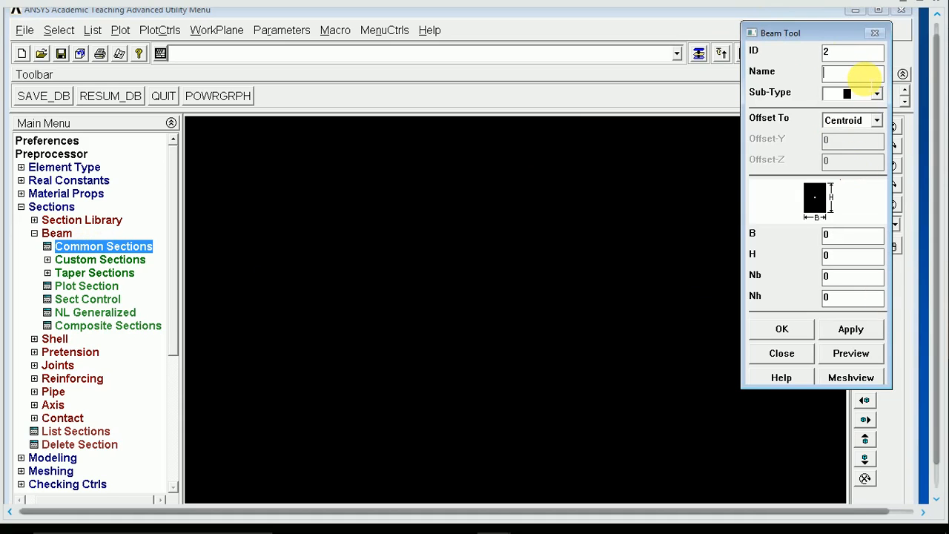
Define section 2 'round' as a solid circle with R 0.5, N 50, T 10.
type("round")
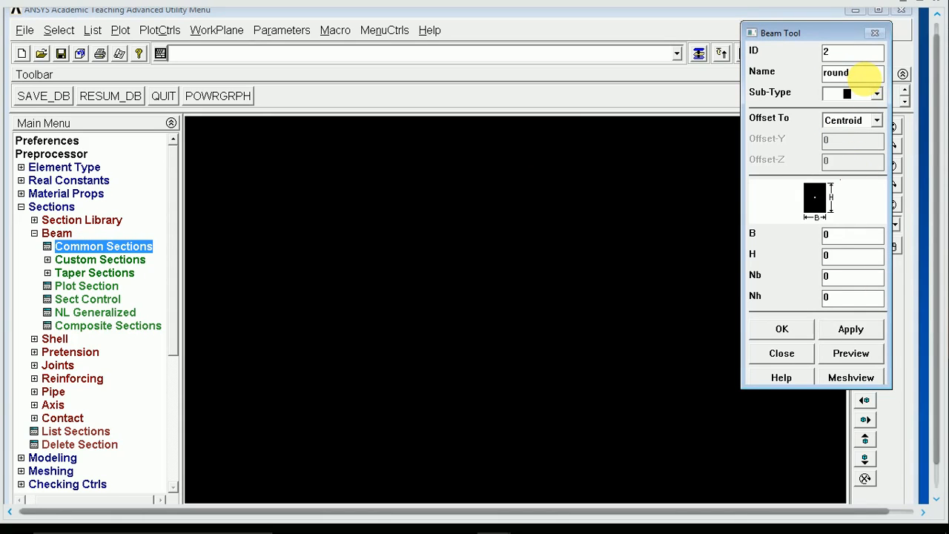
left_click(876, 92)
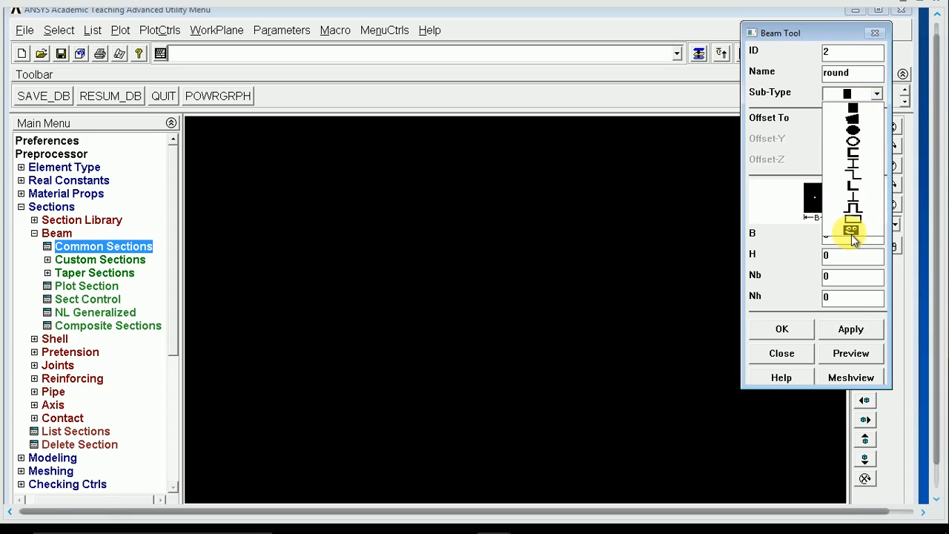
left_click(853, 139)
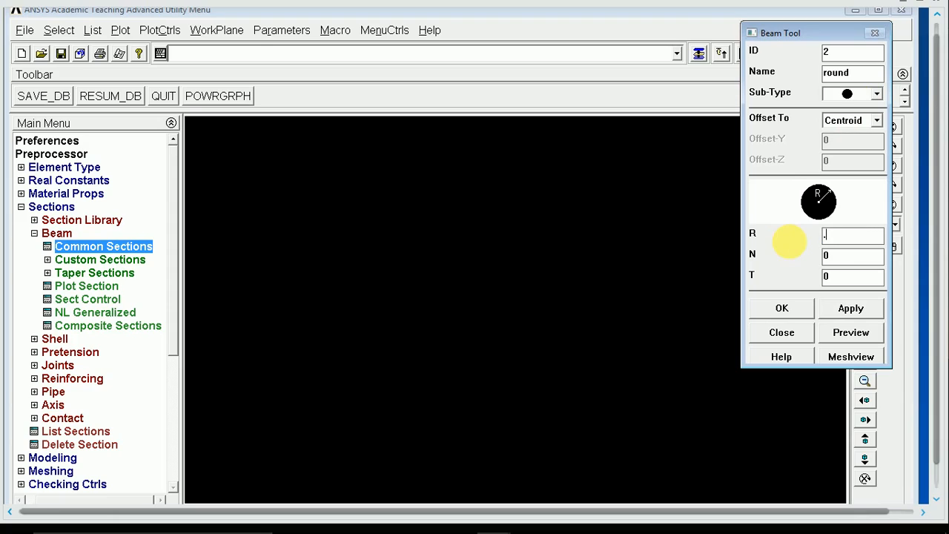
type("7")
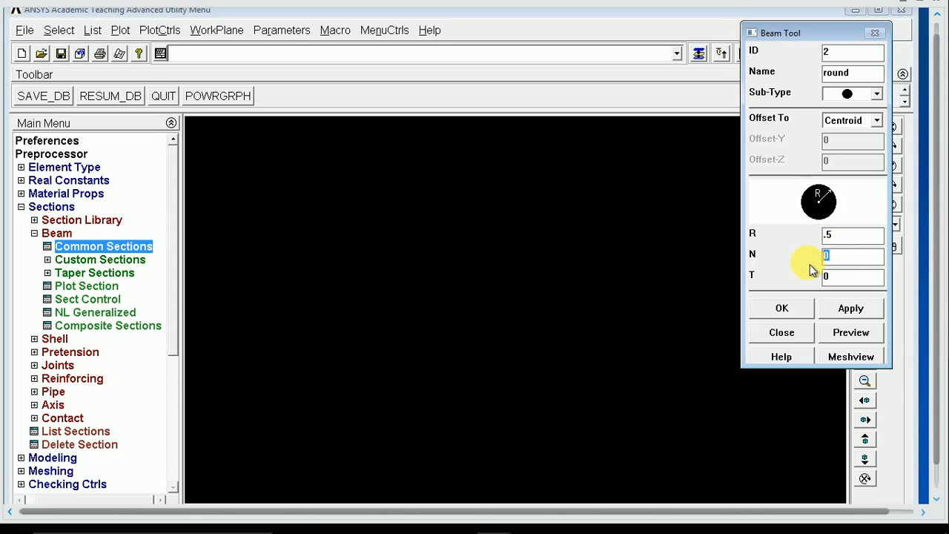
type("50")
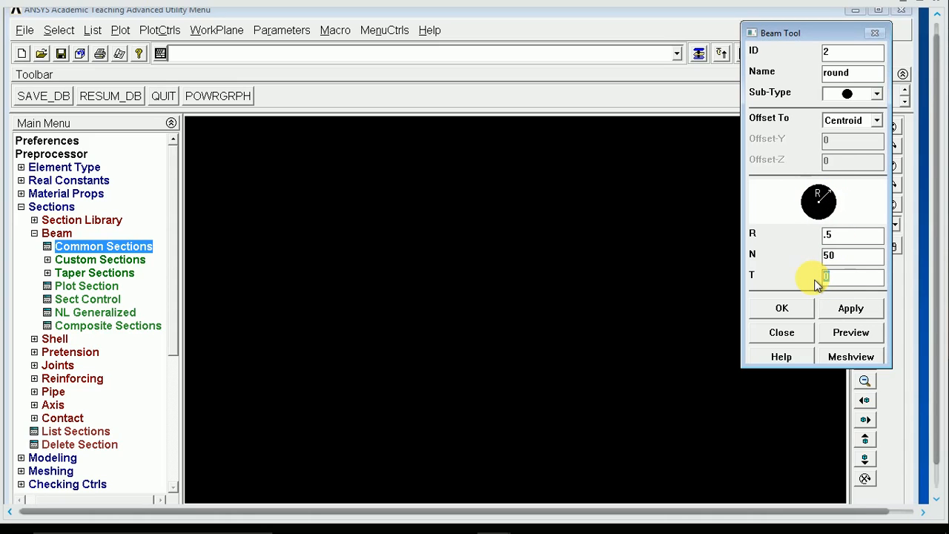
type("1")
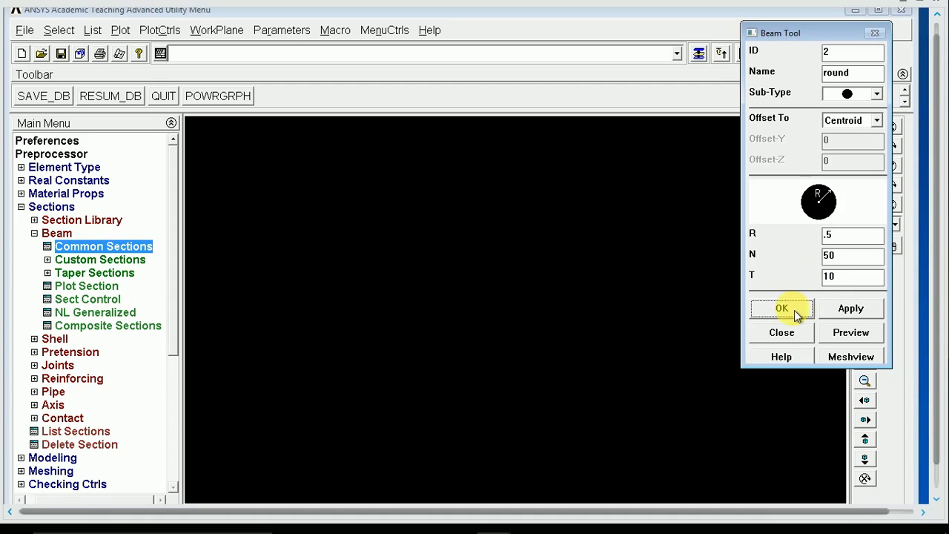
left_click(782, 308)
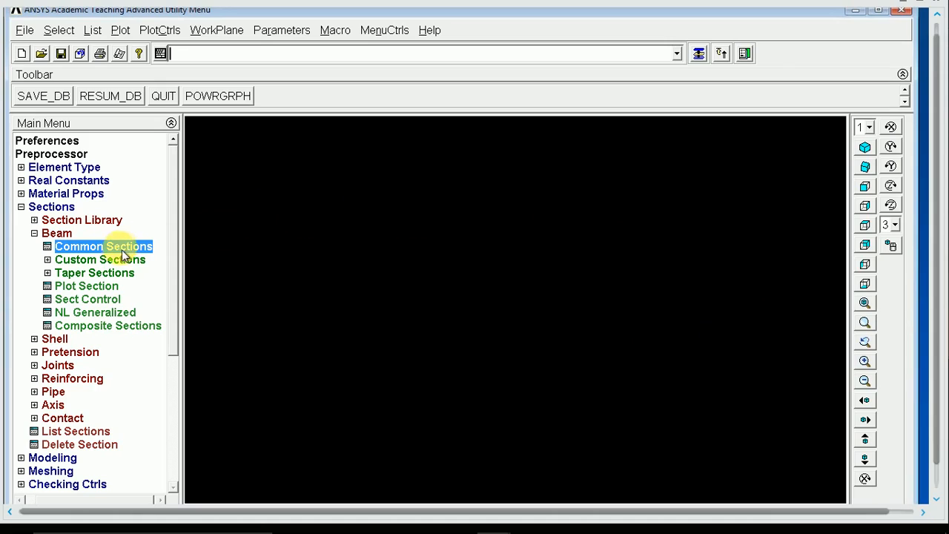
double_click(104, 246)
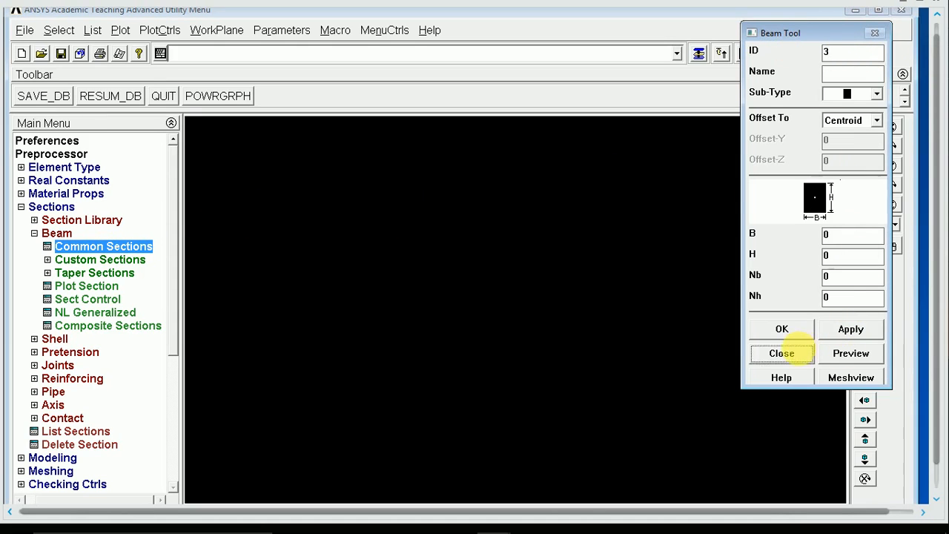
left_click(781, 353)
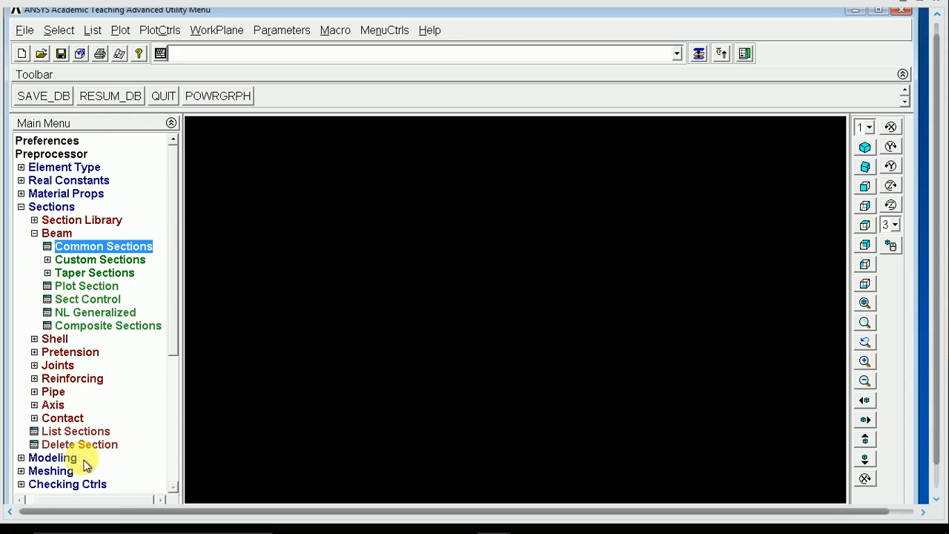
mouse_move(31, 215)
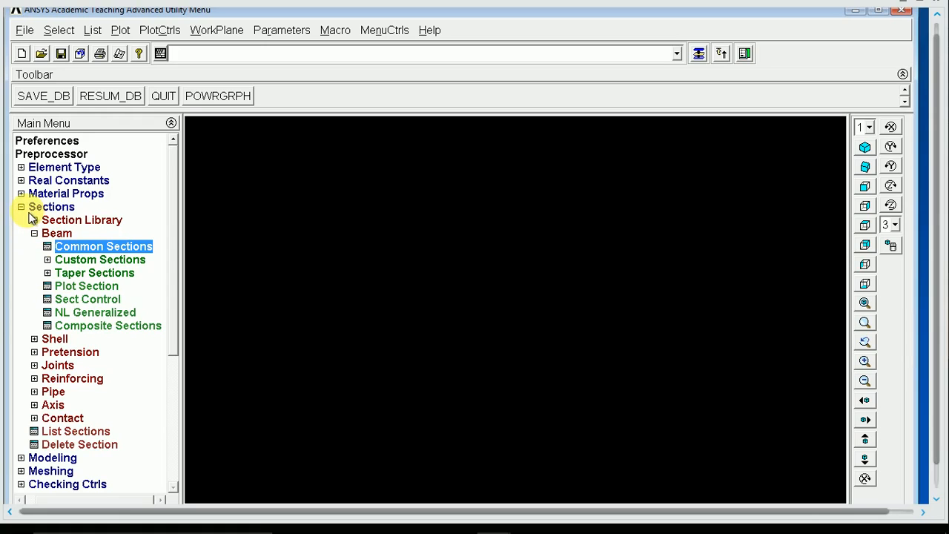
Create keypoints In Active CS at (0,0,0), (20,0,0) and (20,20,0).
left_click(52, 207)
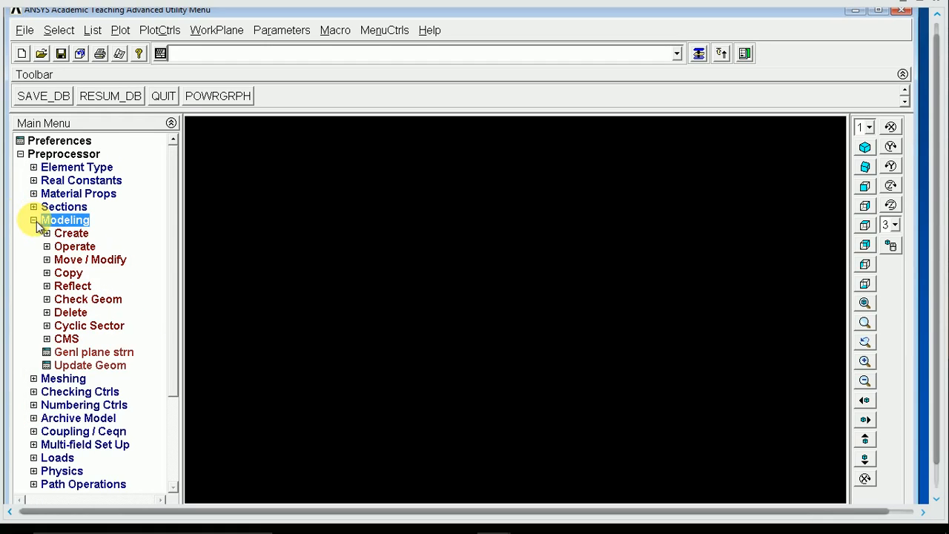
left_click(71, 233)
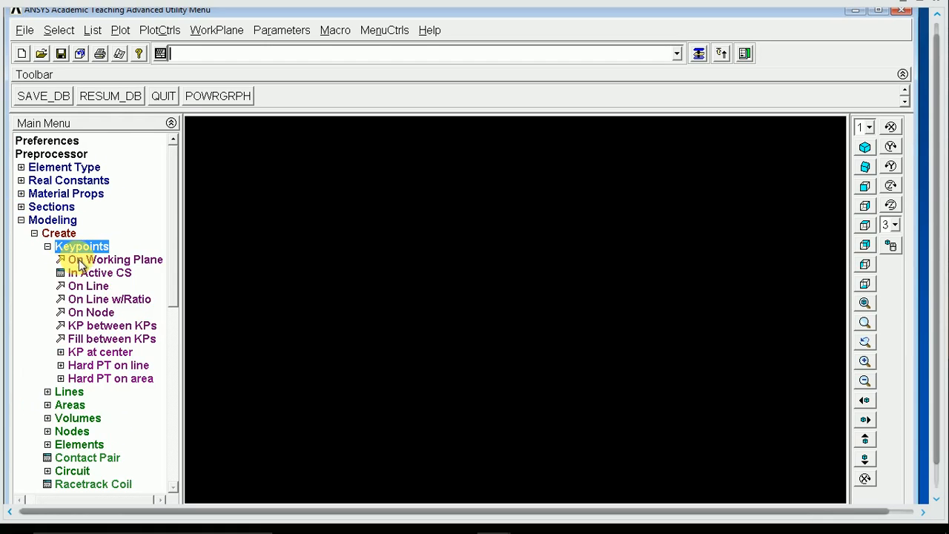
left_click(101, 272)
type("0")
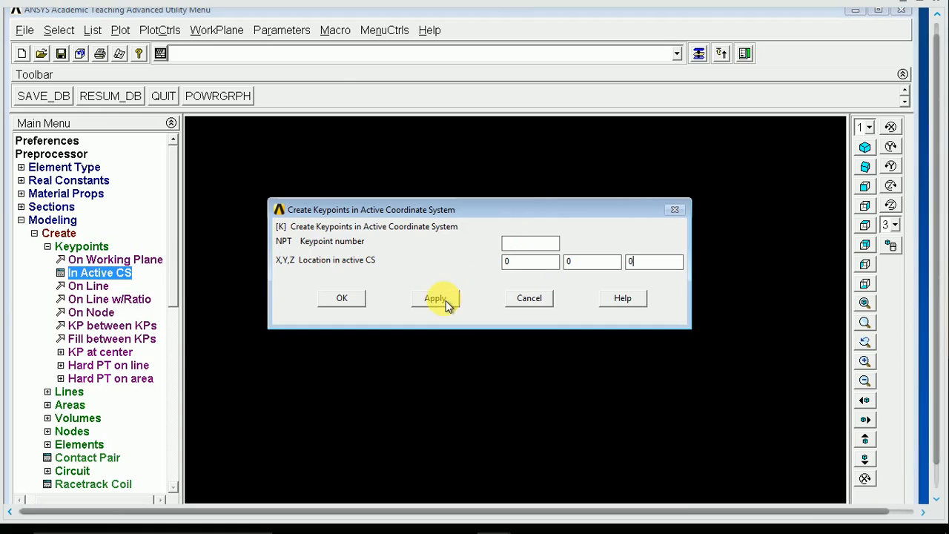
left_click(435, 298)
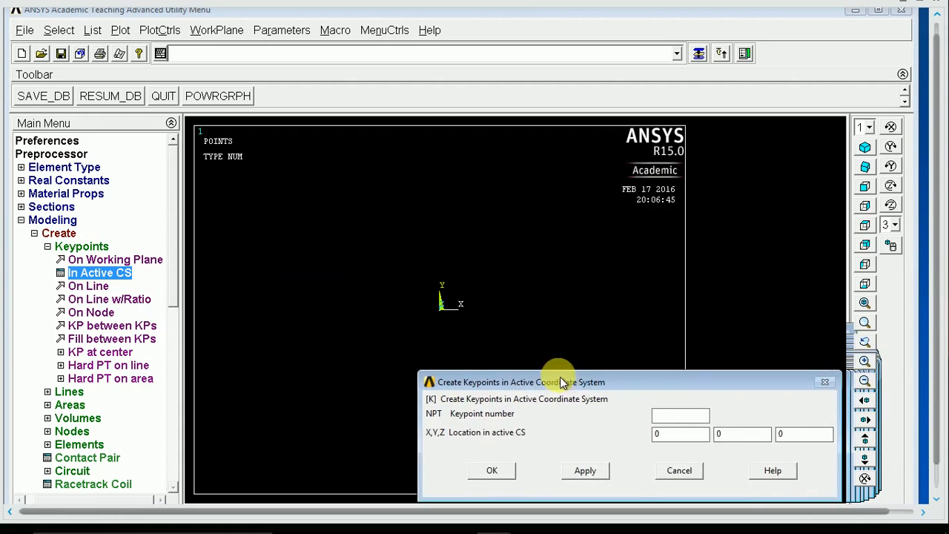
left_click_drag(558, 382, 504, 345)
type("20")
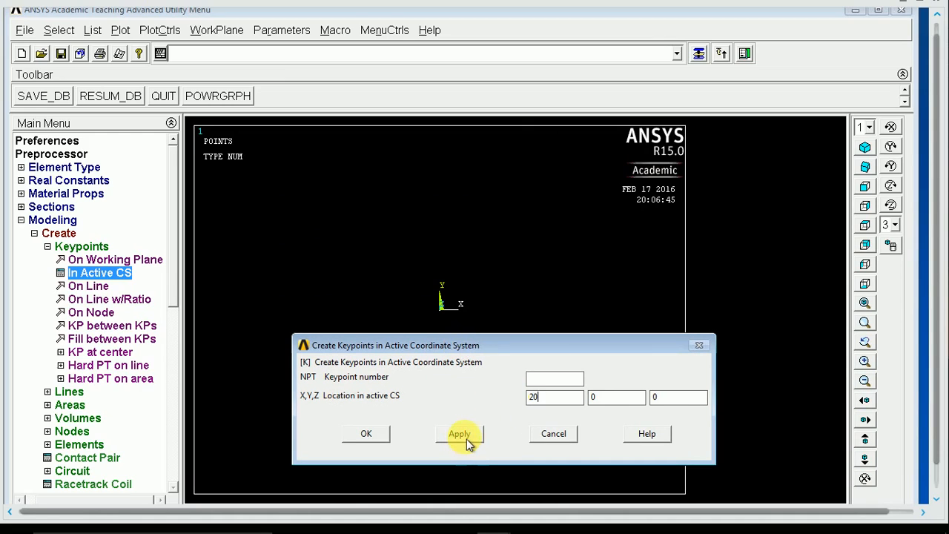
left_click(459, 433)
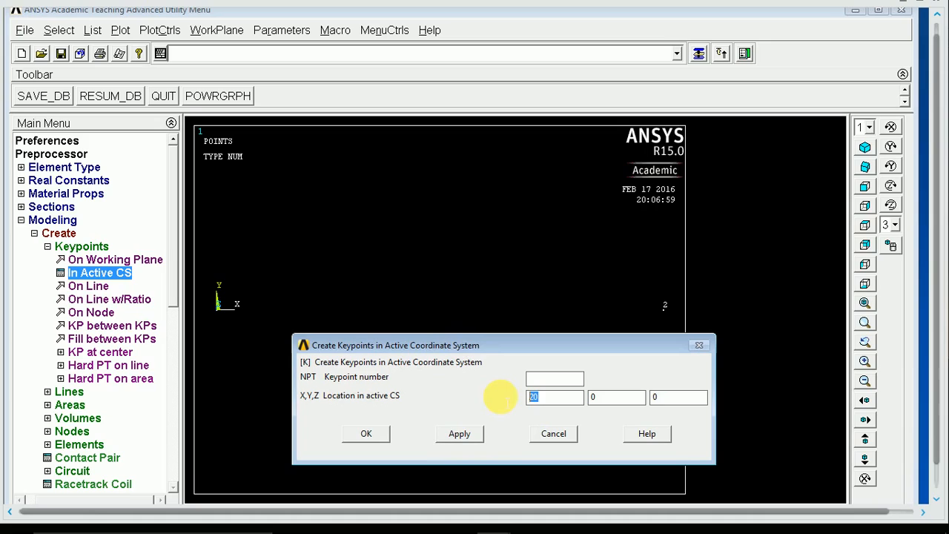
left_click(617, 397)
type("20")
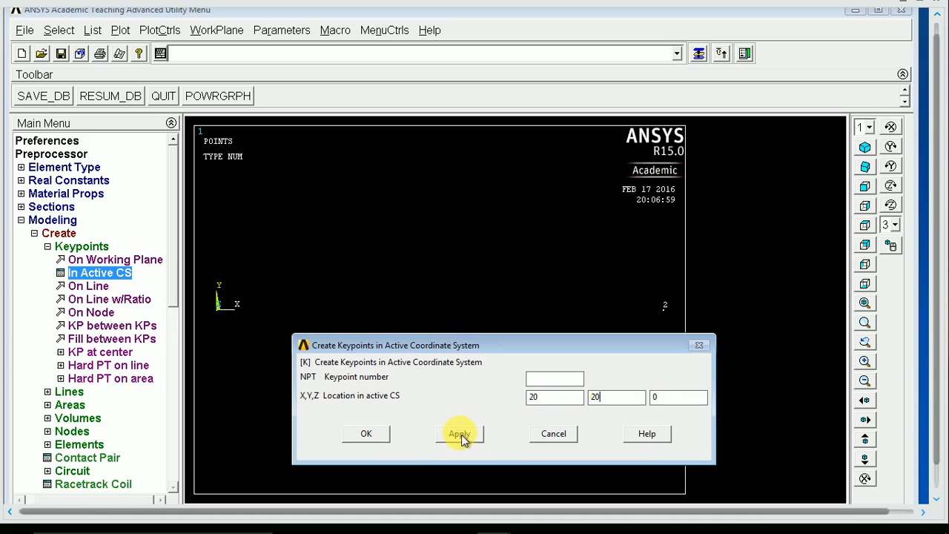
left_click(459, 434)
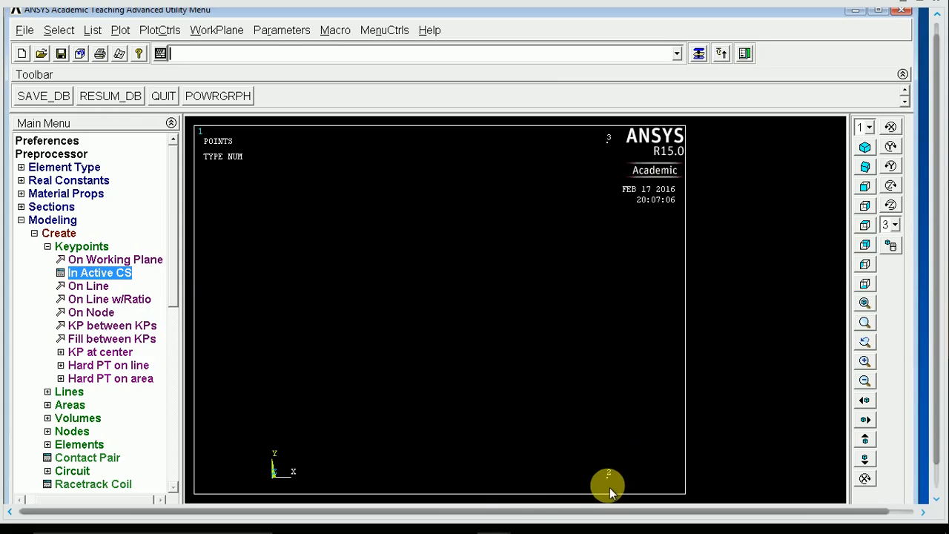
mouse_move(616, 453)
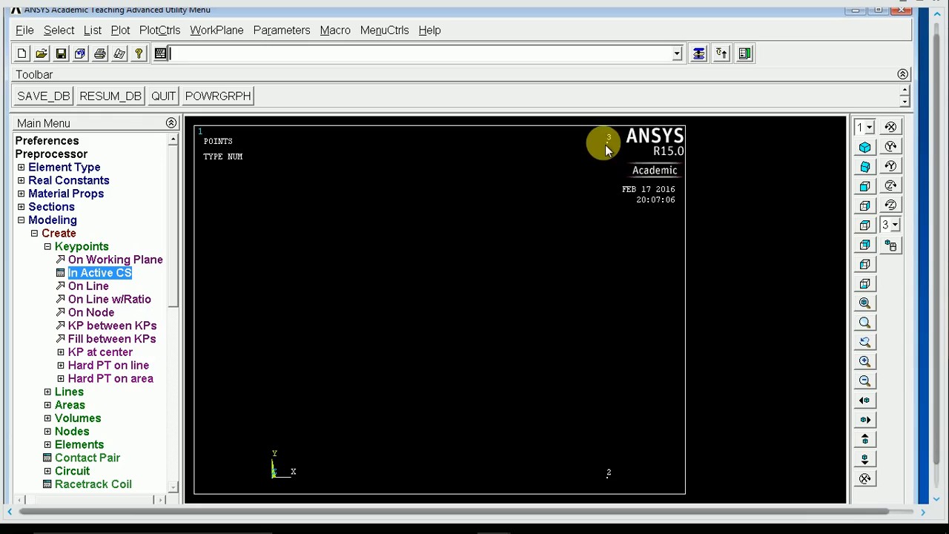
mouse_move(597, 478)
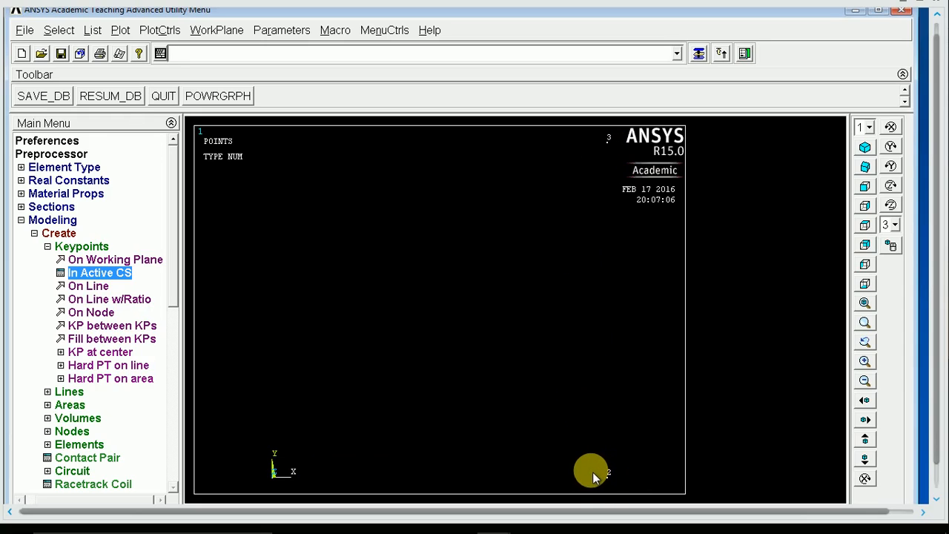
mouse_move(616, 302)
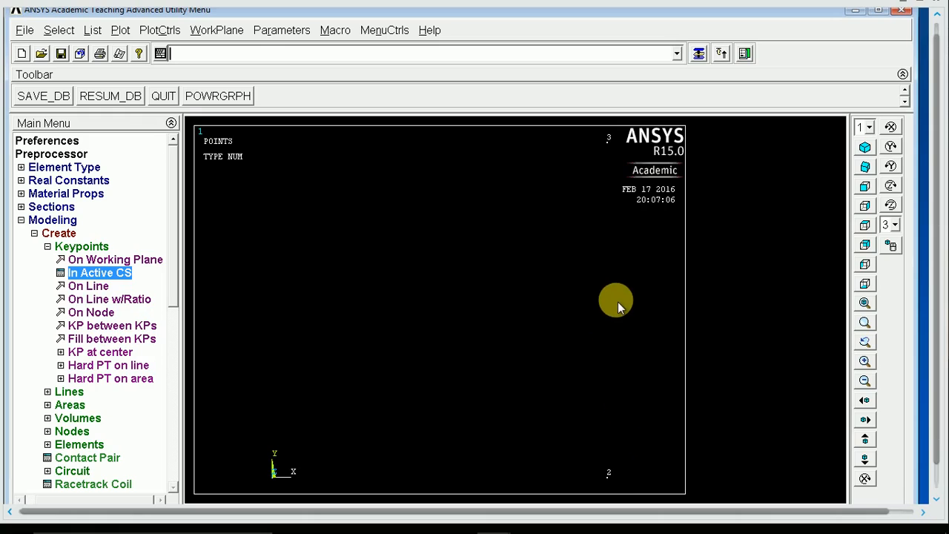
mouse_move(440, 450)
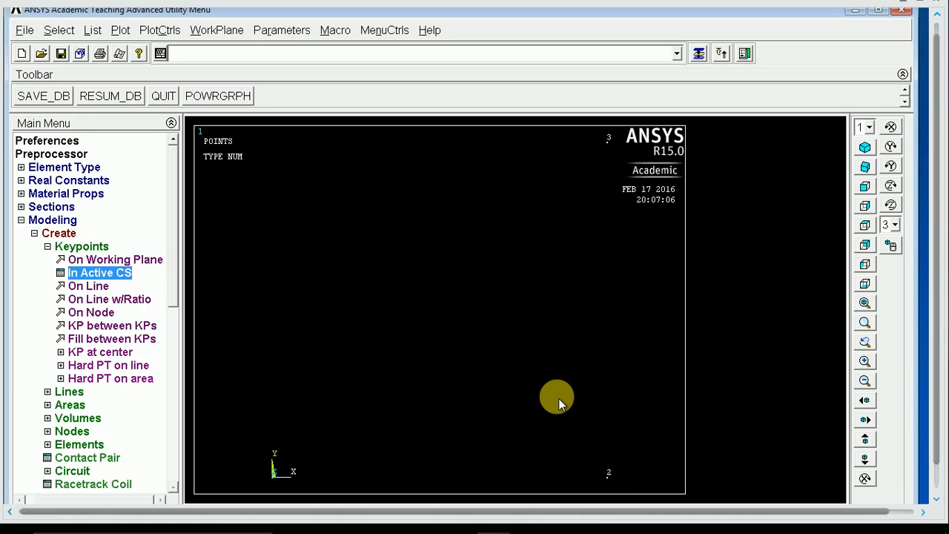
mouse_move(84, 292)
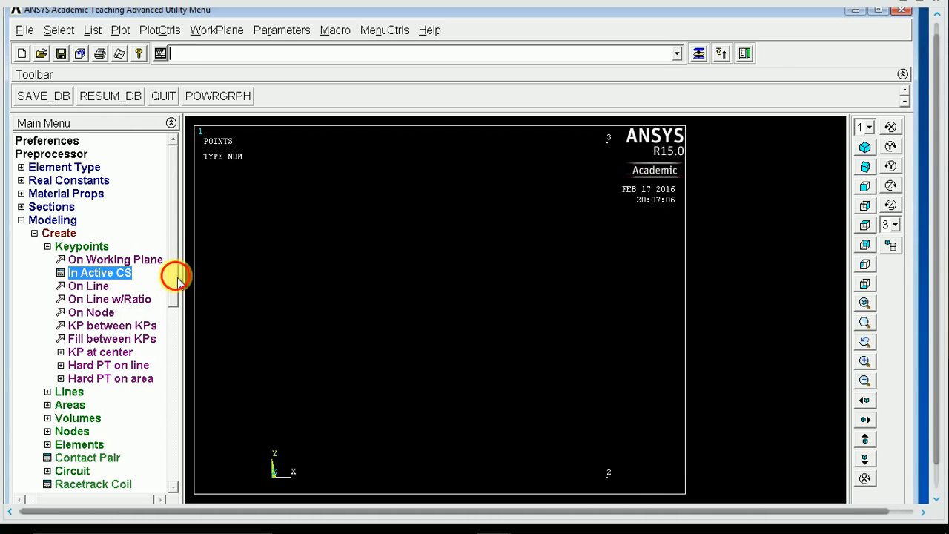
mouse_move(183, 226)
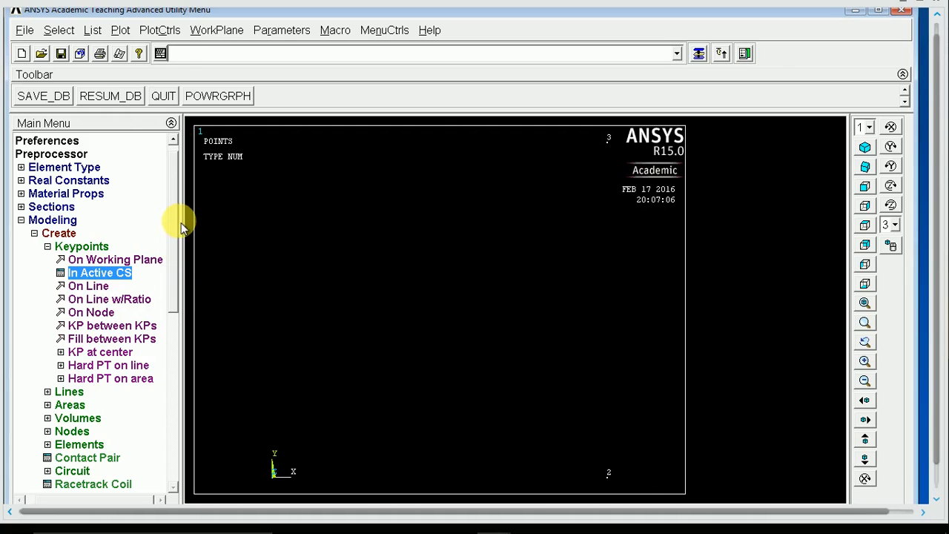
mouse_move(174, 228)
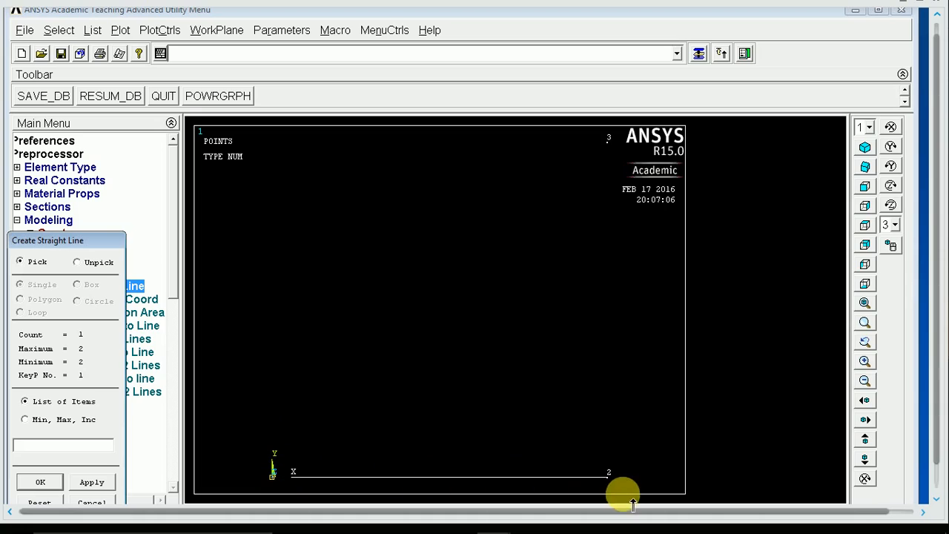
Finish the straight line at keypoint 2 and reopen the In Active CS keypoint form.
left_click(608, 476)
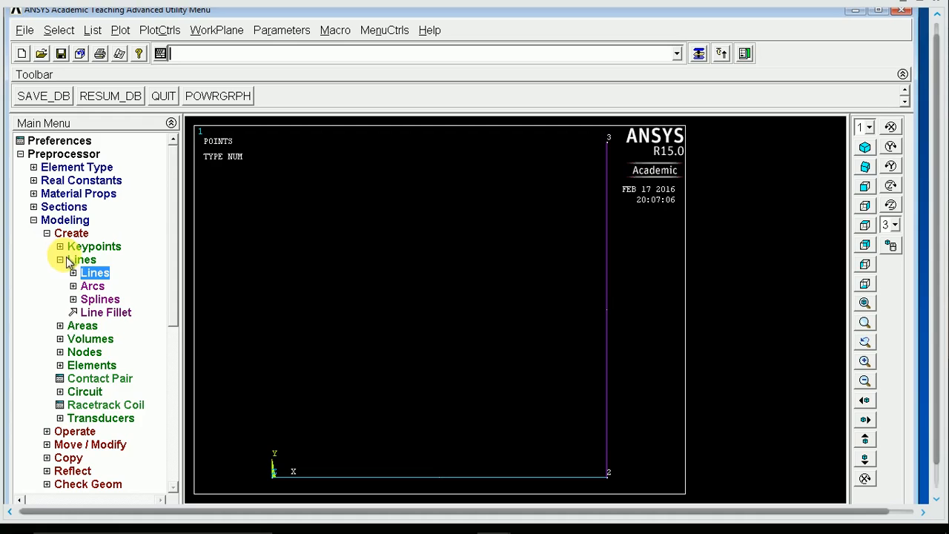
left_click(94, 246)
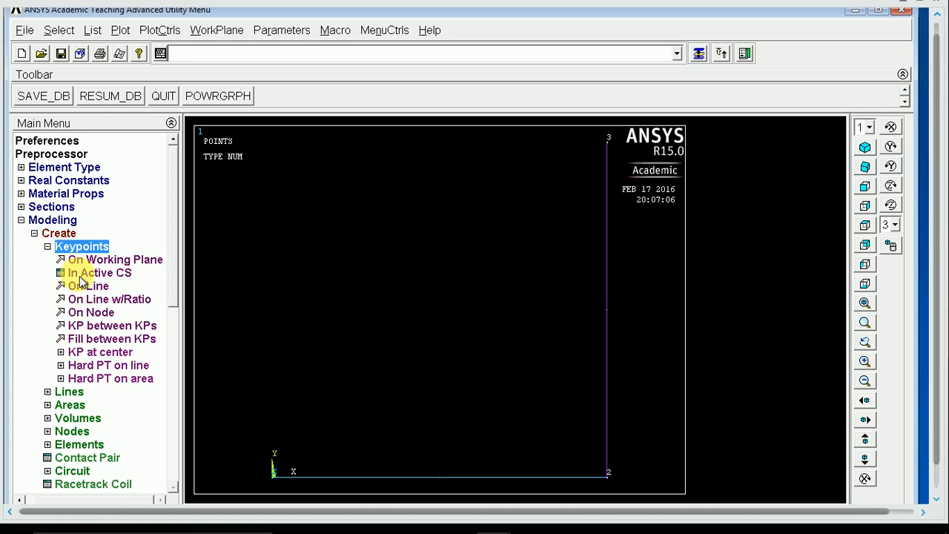
left_click(99, 272)
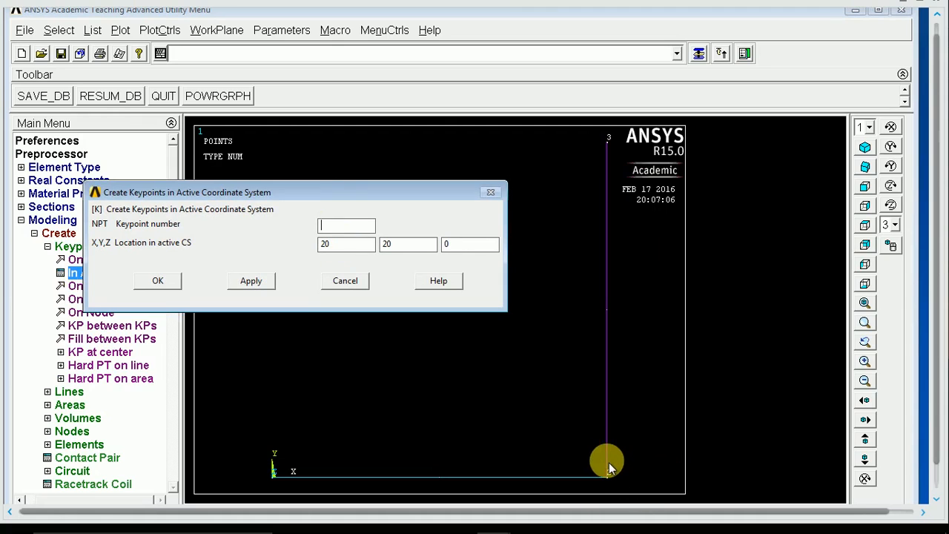
mouse_move(611, 454)
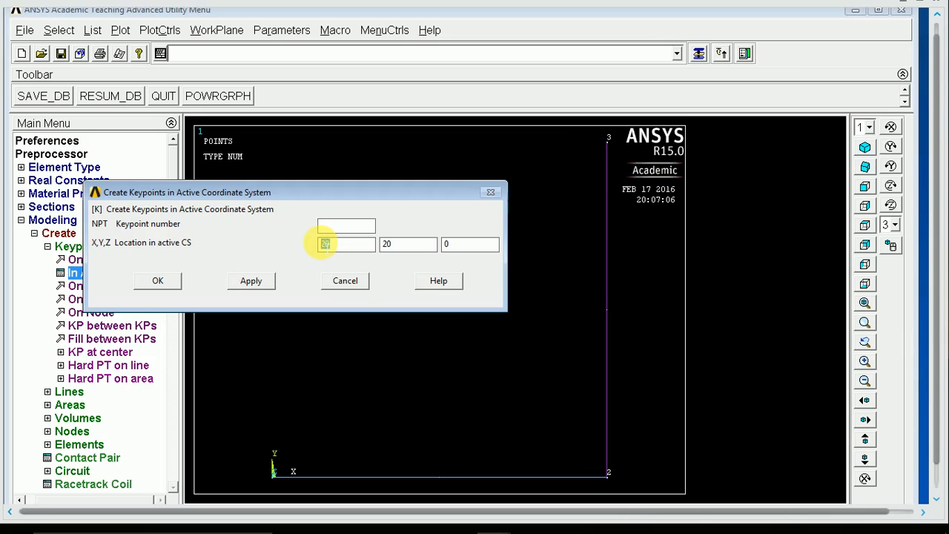
Add keypoints at (21,20,0), (21,0,0) and (20,-1,0).
type("21")
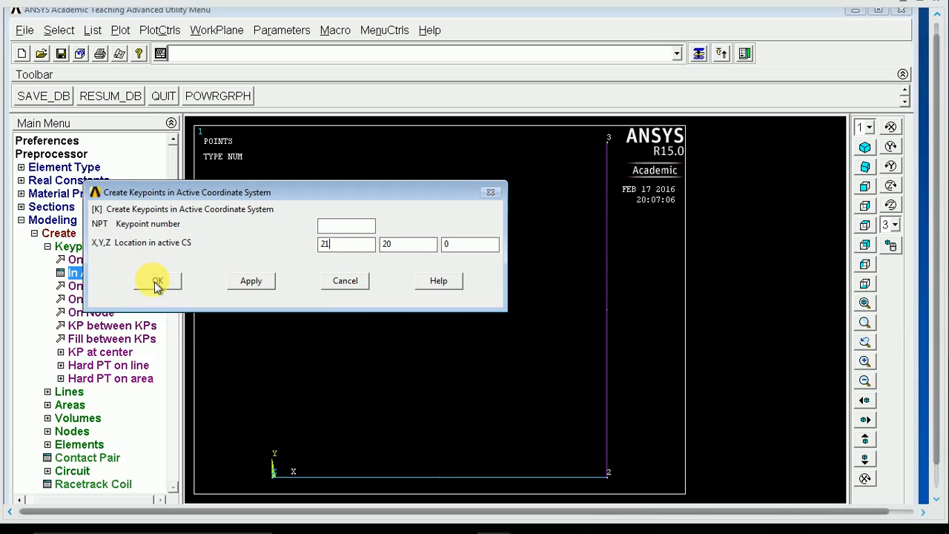
left_click(157, 280)
type("0")
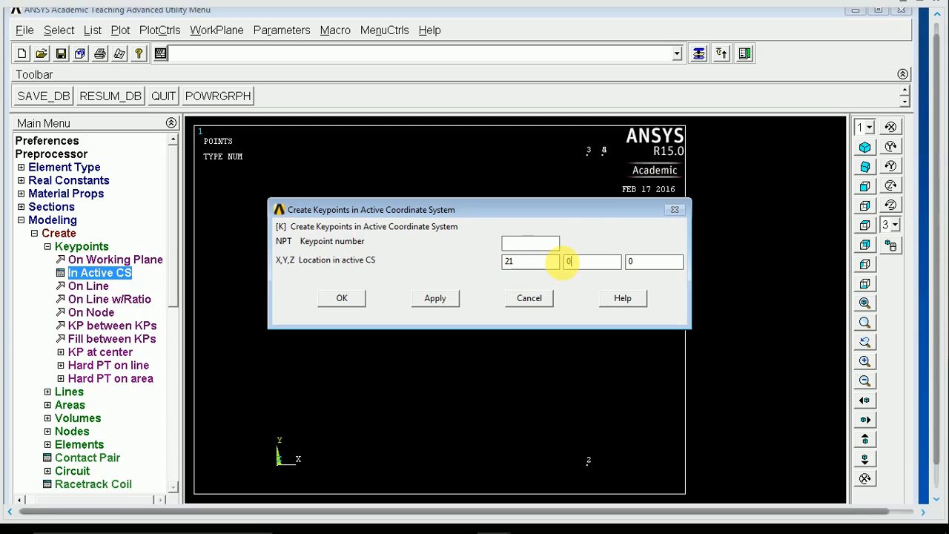
left_click(341, 297)
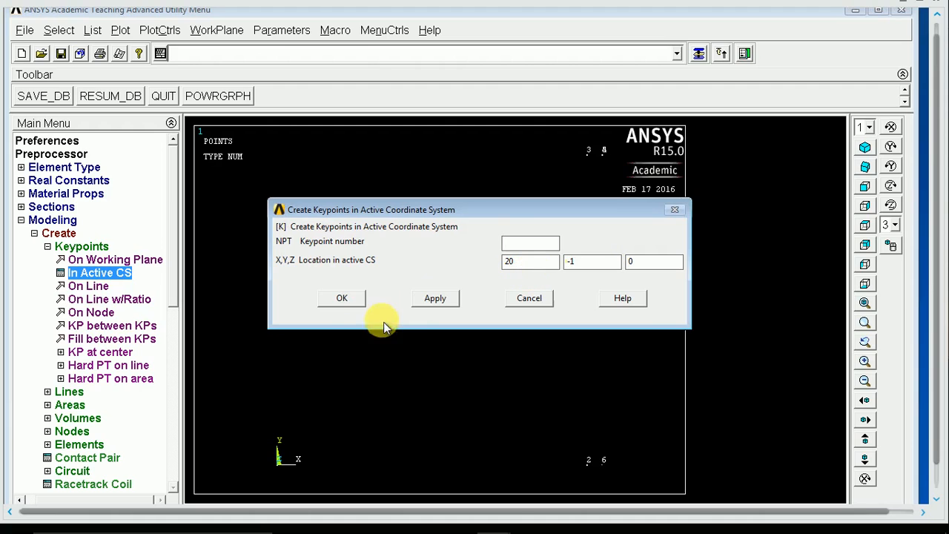
left_click(341, 297)
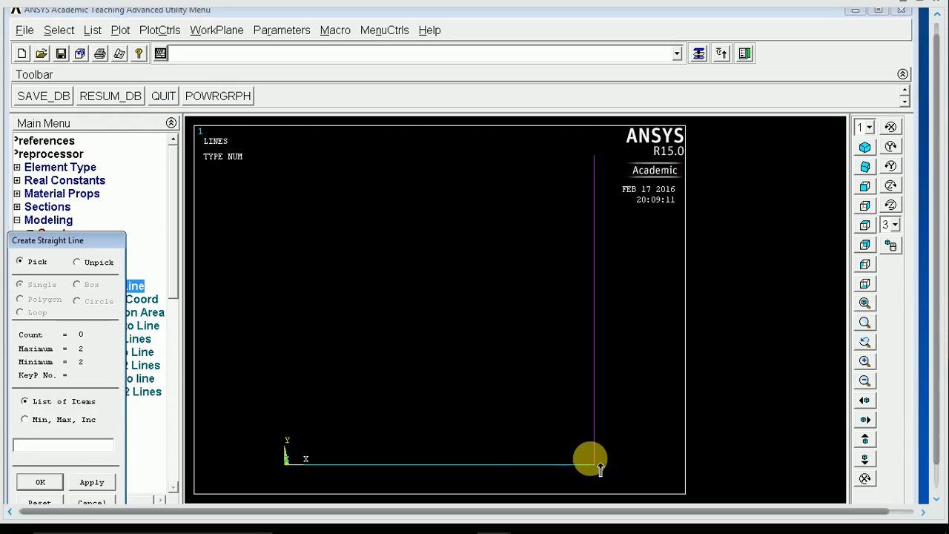
Draw a short straight line from corner keypoint 2 to the new keypoint.
left_click(593, 467)
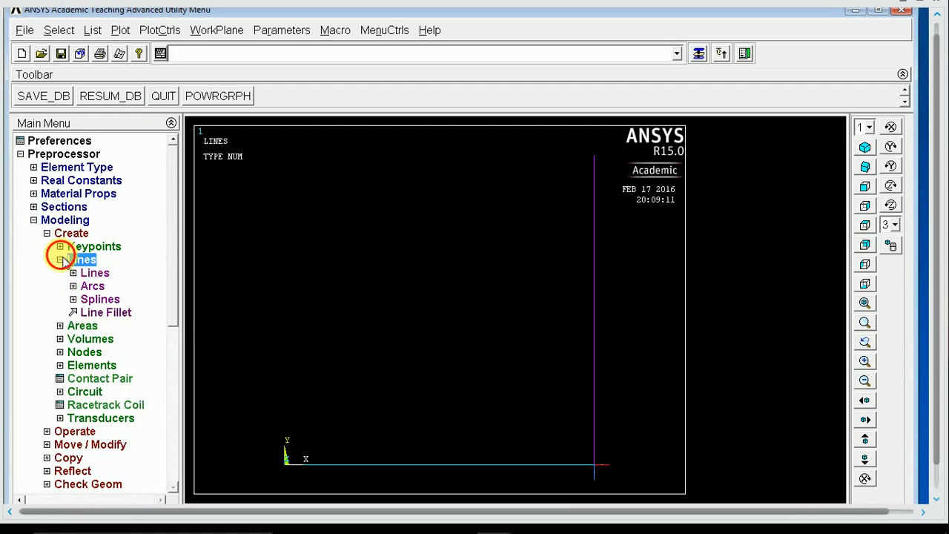
left_click(60, 260)
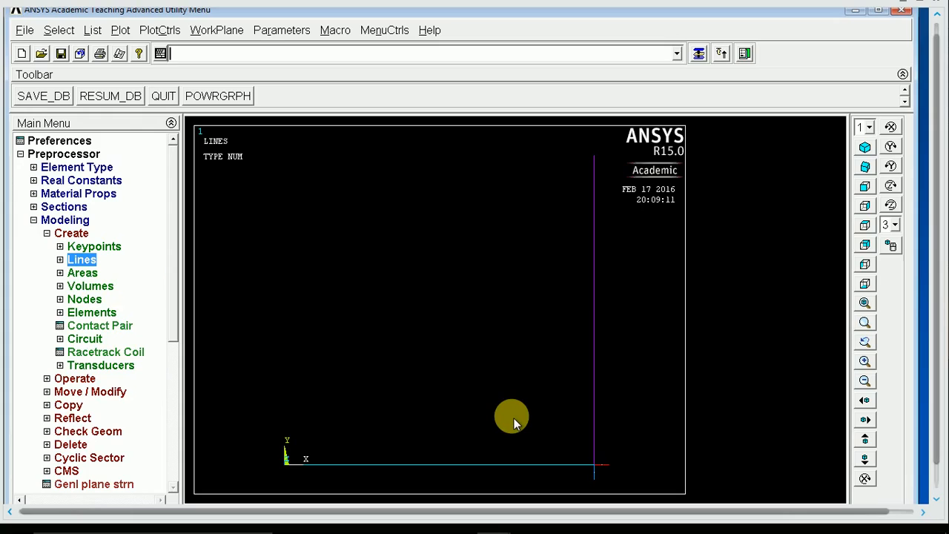
mouse_move(529, 413)
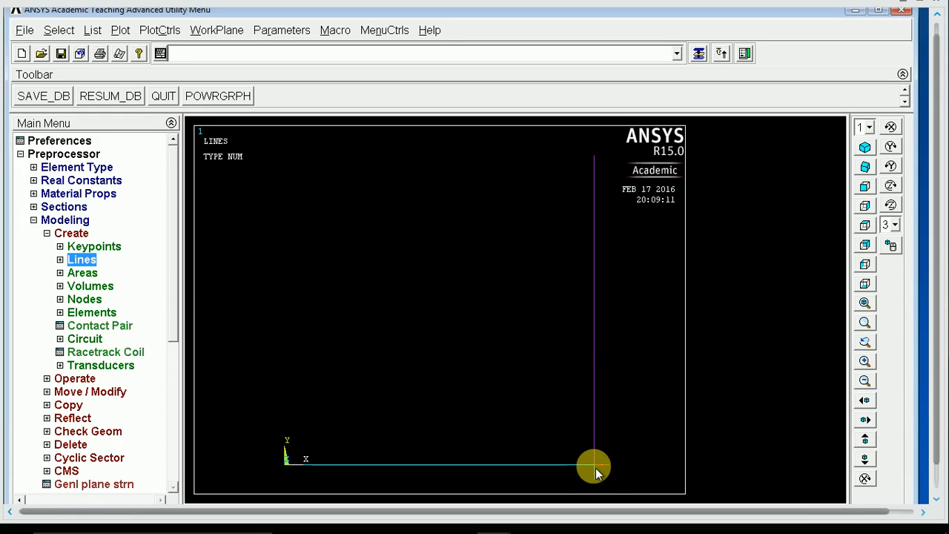
left_click(169, 53)
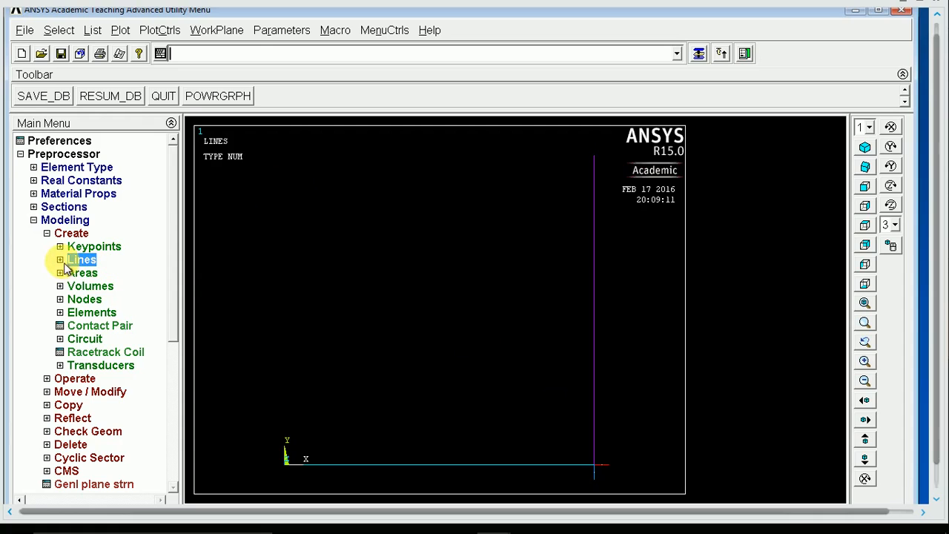
Glue all frame lines with Booleans > Glue > Lines and Pick All.
left_click(74, 245)
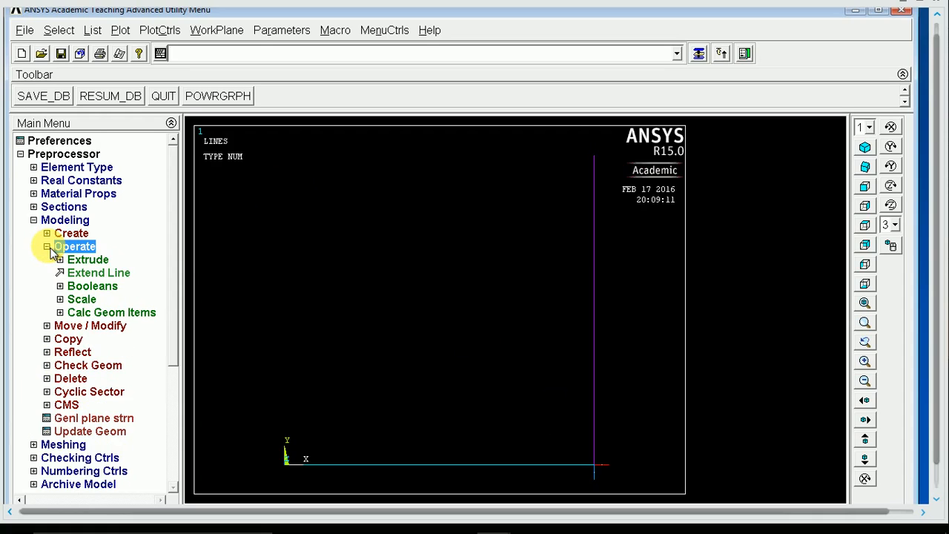
left_click(92, 286)
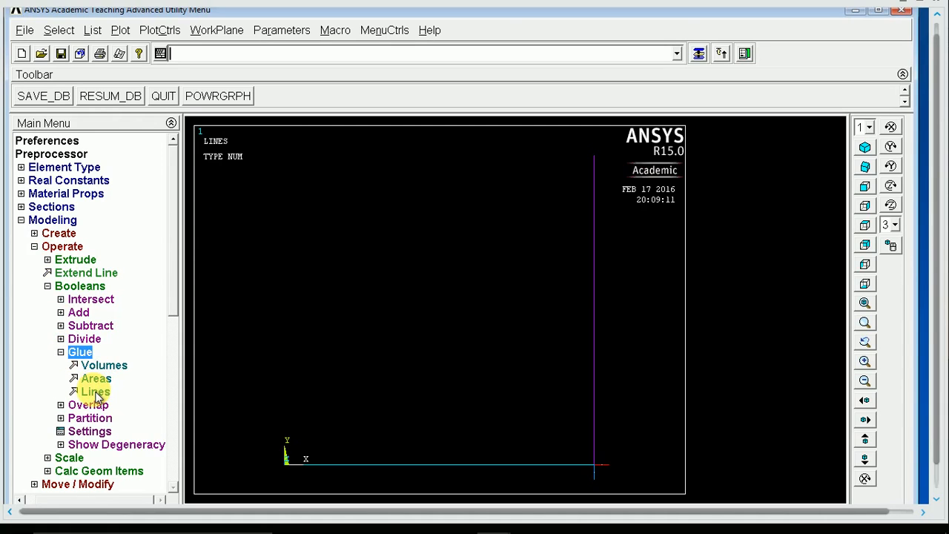
left_click(94, 392)
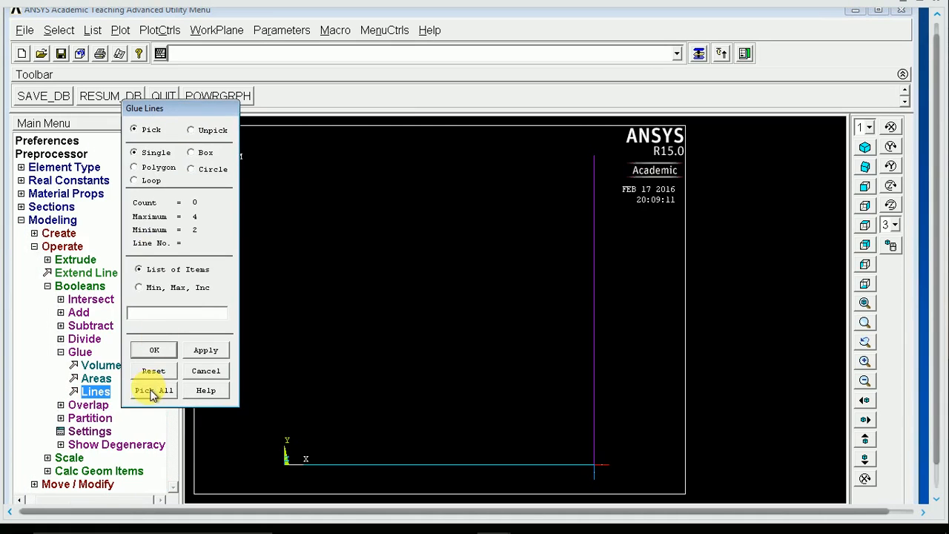
left_click(154, 390)
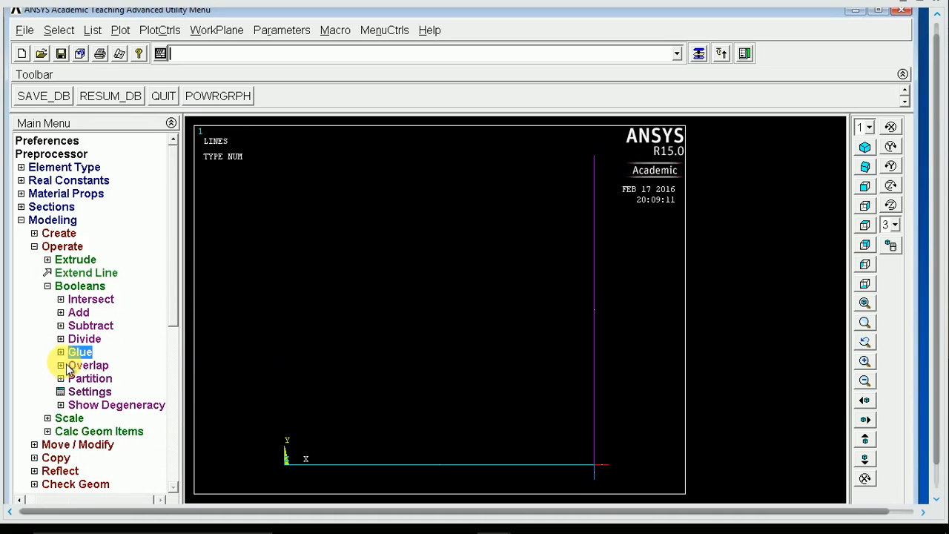
left_click(88, 365)
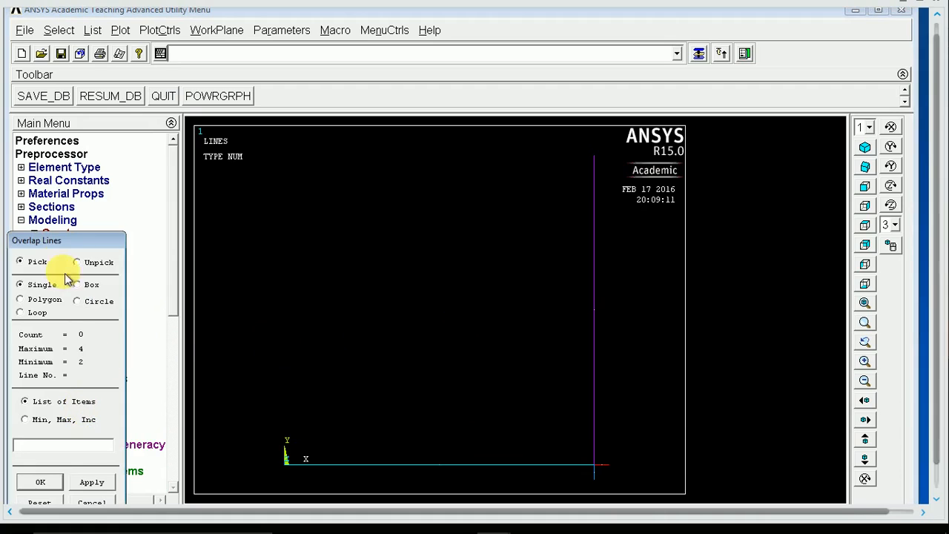
left_click(155, 467)
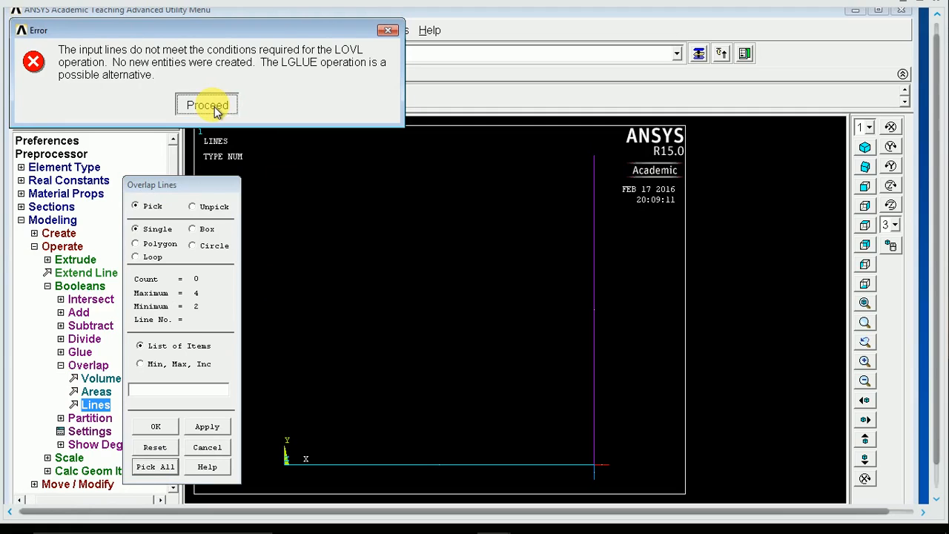
left_click(207, 105)
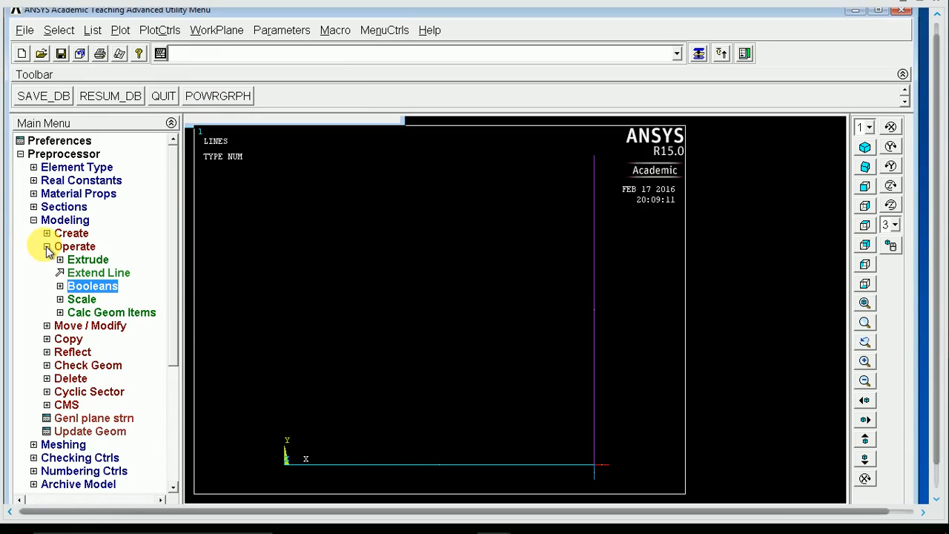
left_click(75, 246)
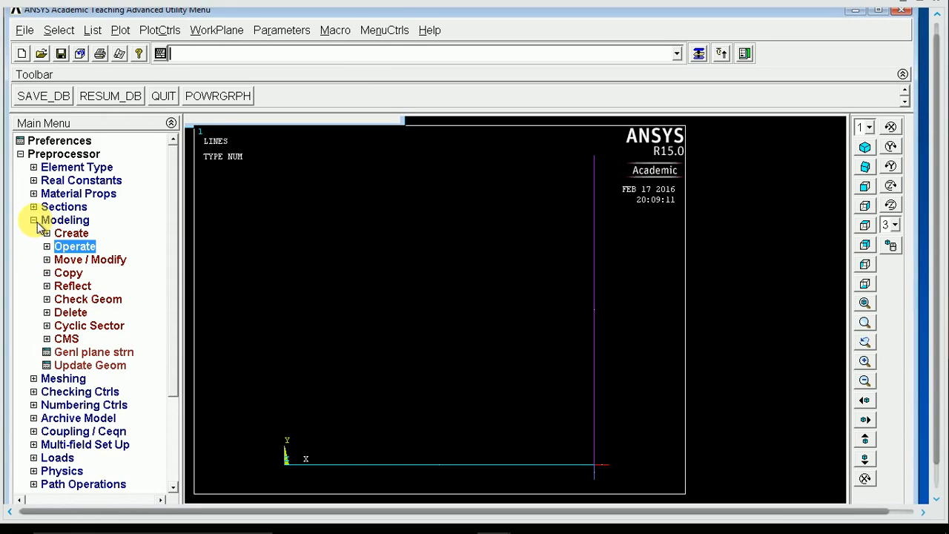
Assign the BEAM189 square section to the picked lines and round to vertical line 2.
left_click(35, 221)
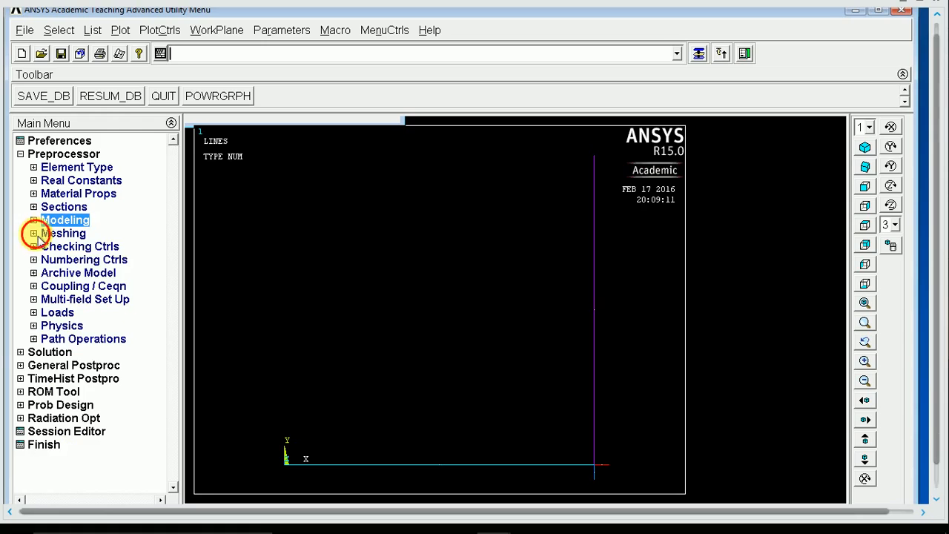
left_click(34, 232)
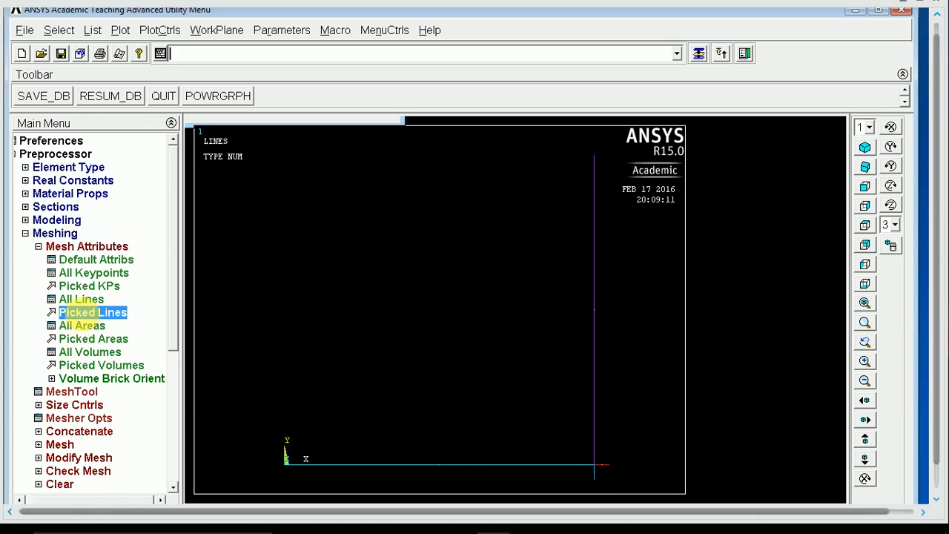
left_click(93, 312)
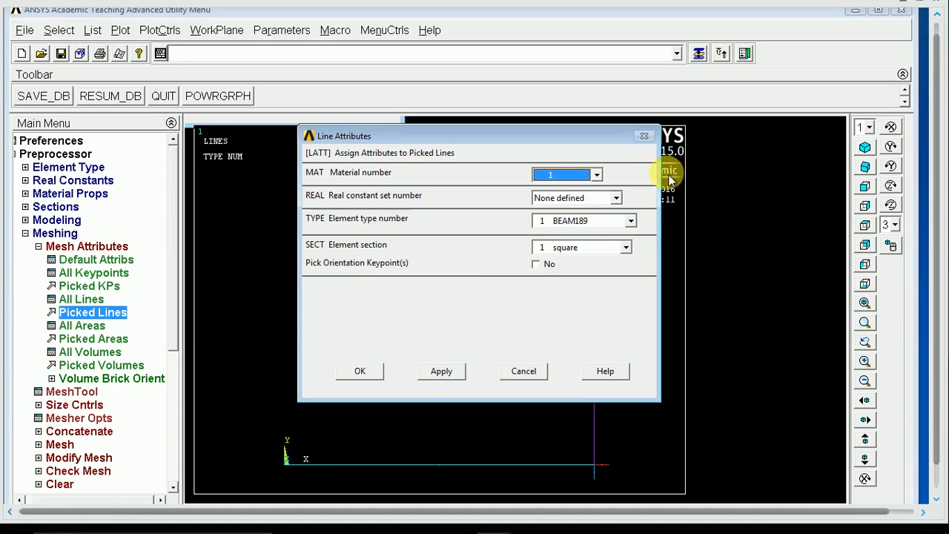
left_click(625, 247)
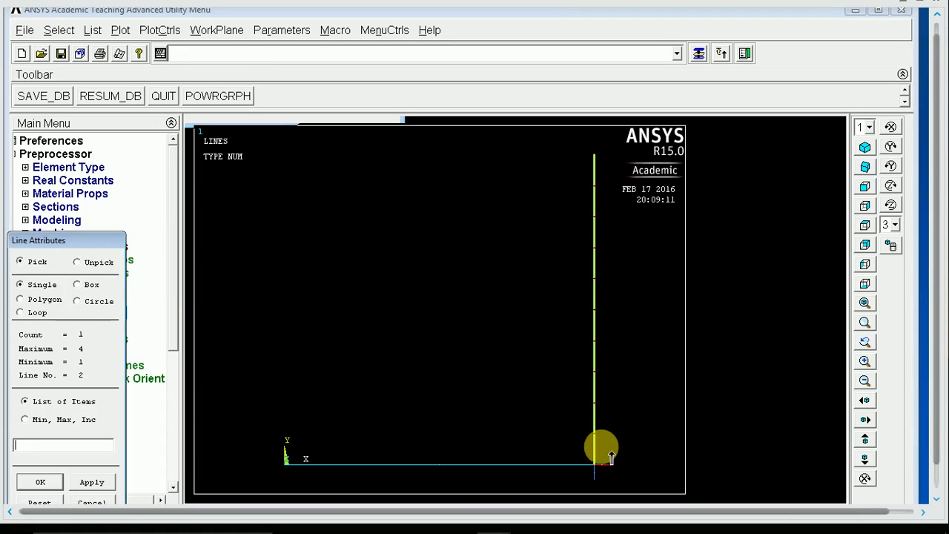
left_click(40, 482)
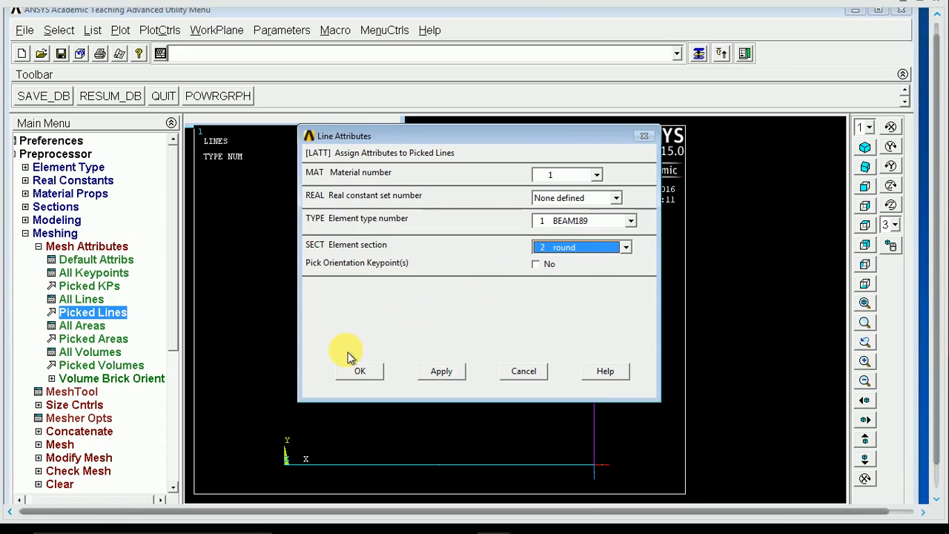
left_click(360, 371)
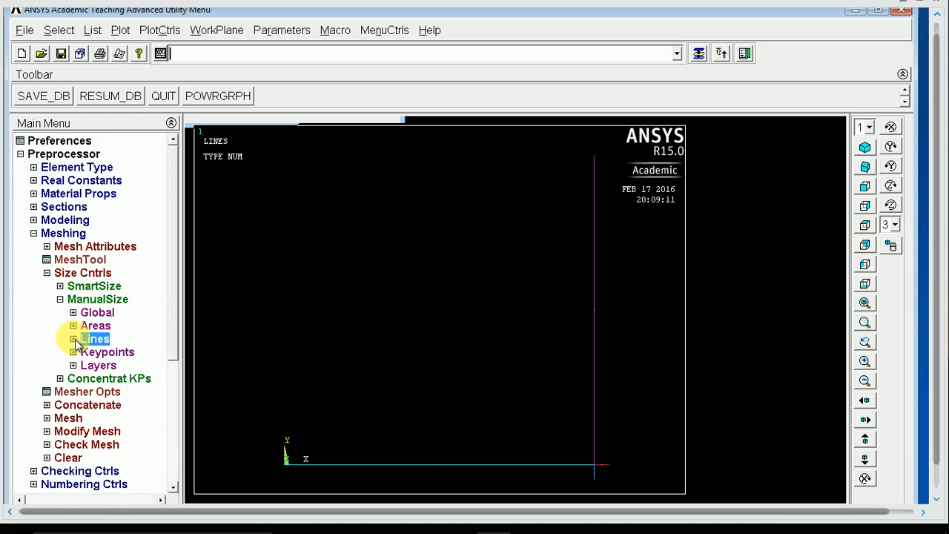
Set an element edge length of 0.5 on all lines of the frame.
left_click(95, 338)
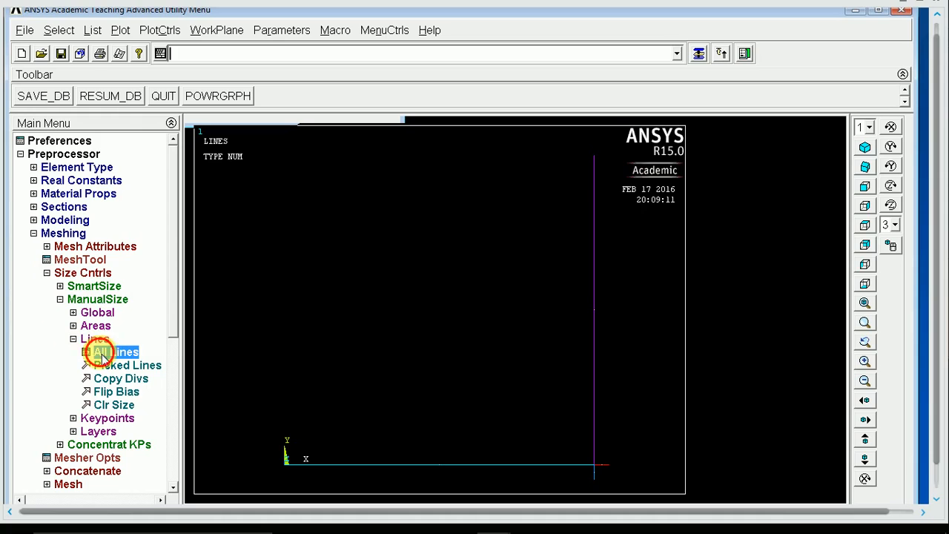
left_click(109, 351)
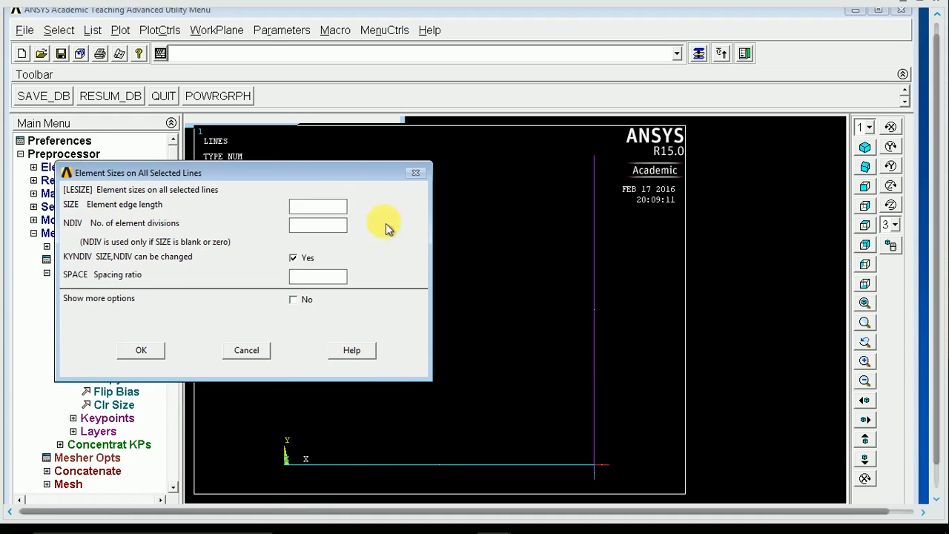
type(".5")
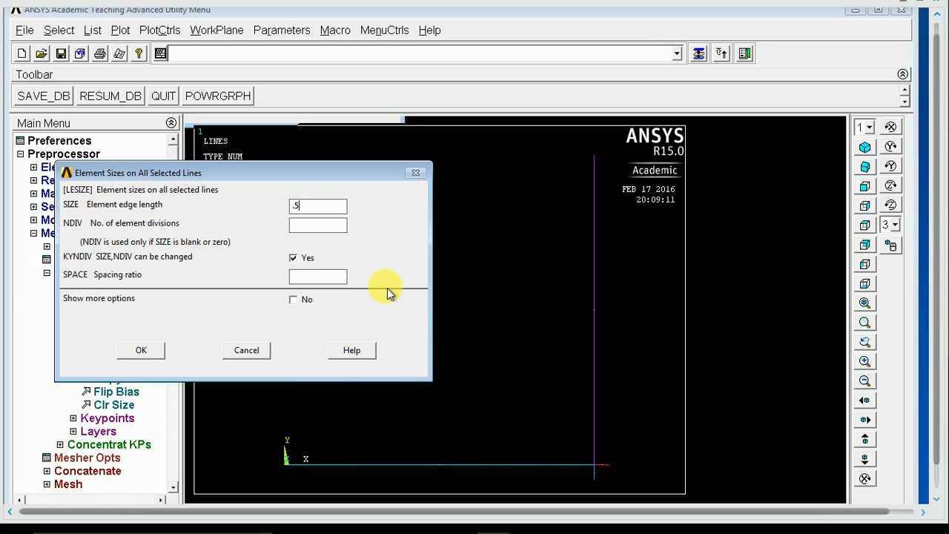
mouse_move(152, 350)
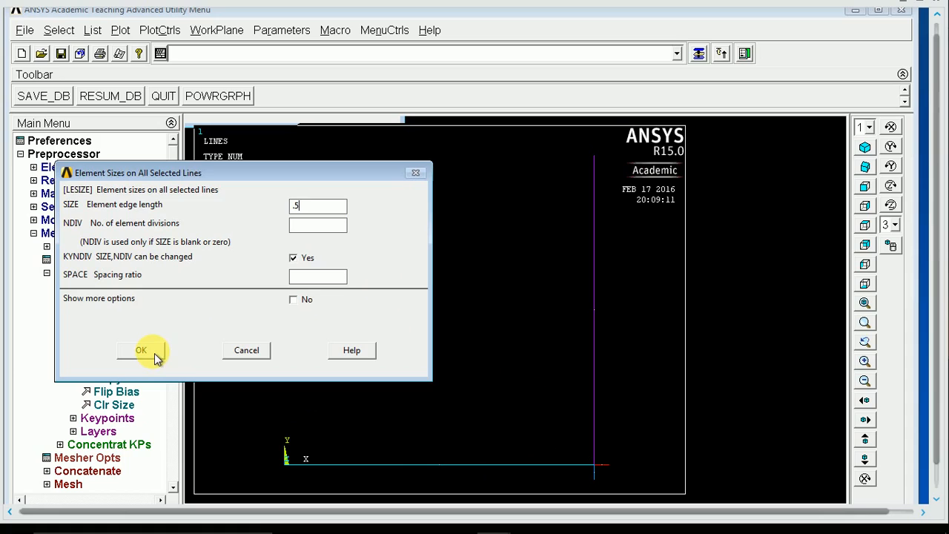
left_click(141, 350)
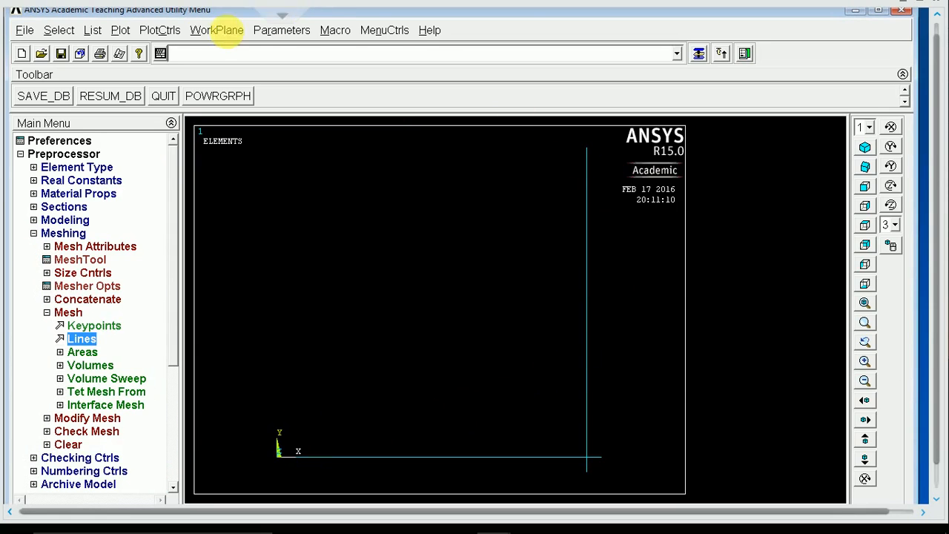
Bring up the PlotCtrls menu with the meshed beam frame displayed.
left_click(159, 29)
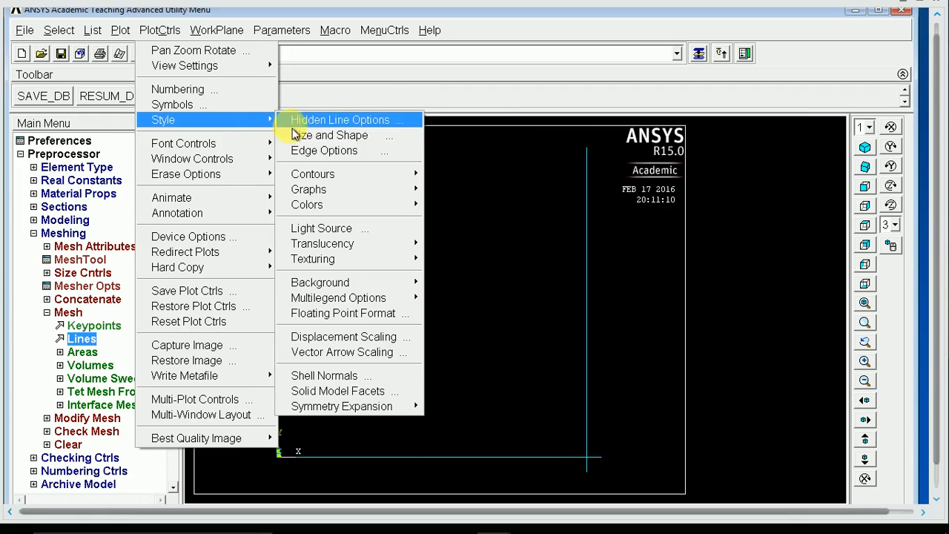
Turn on element shape display (/ESHAPE) under Style > Size and Shape.
left_click(329, 135)
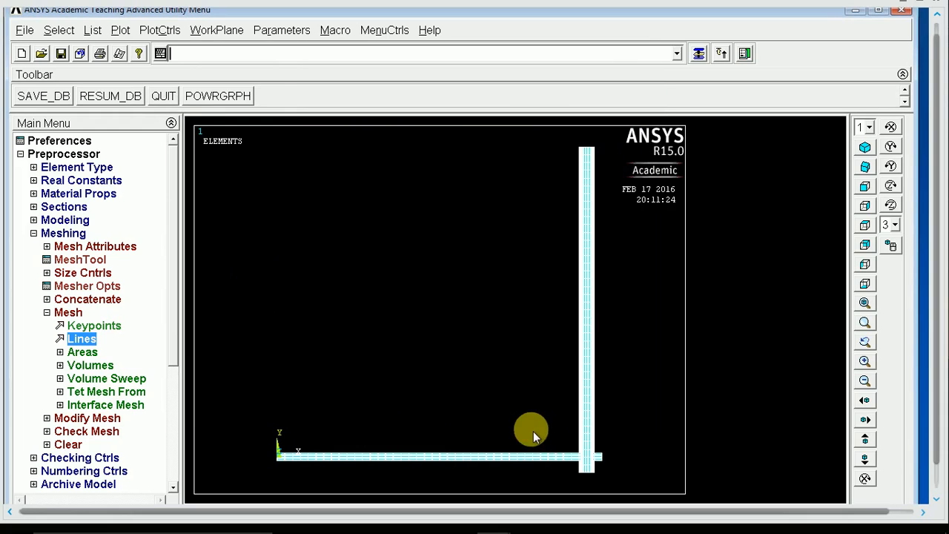
mouse_move(584, 478)
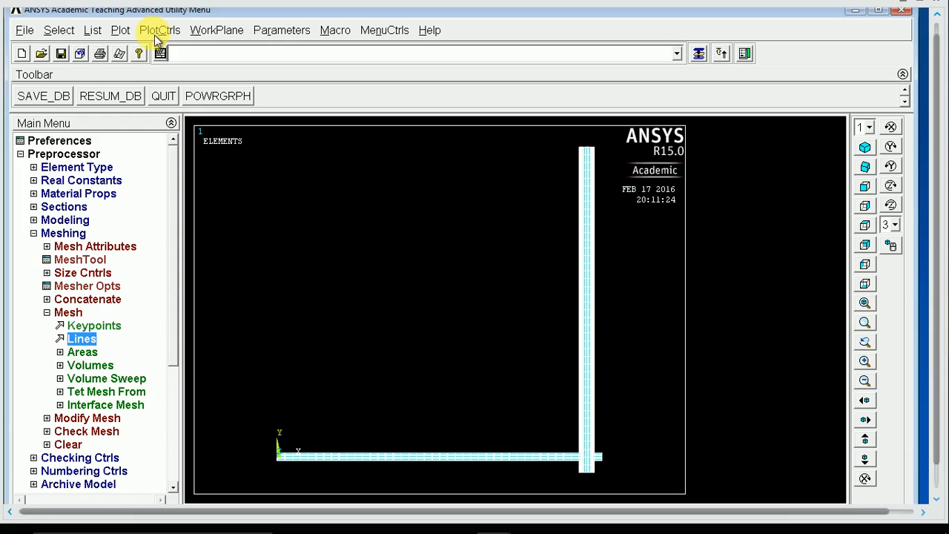
Set element outline style to None and replot the frame.
left_click(159, 29)
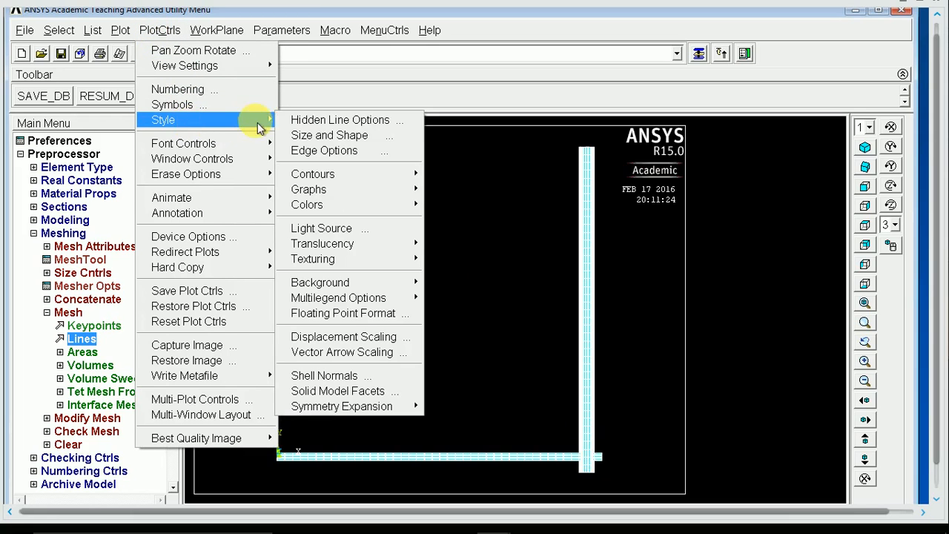
left_click(324, 150)
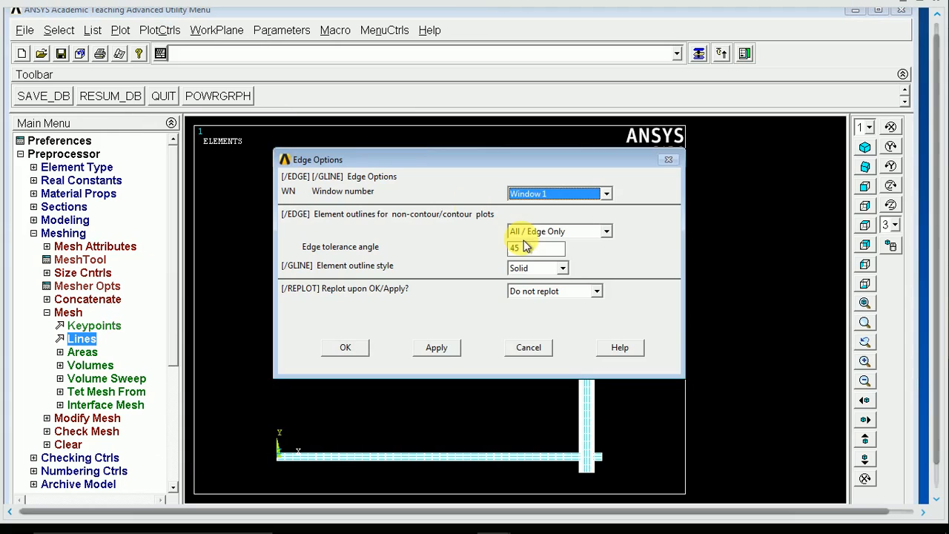
left_click(538, 268)
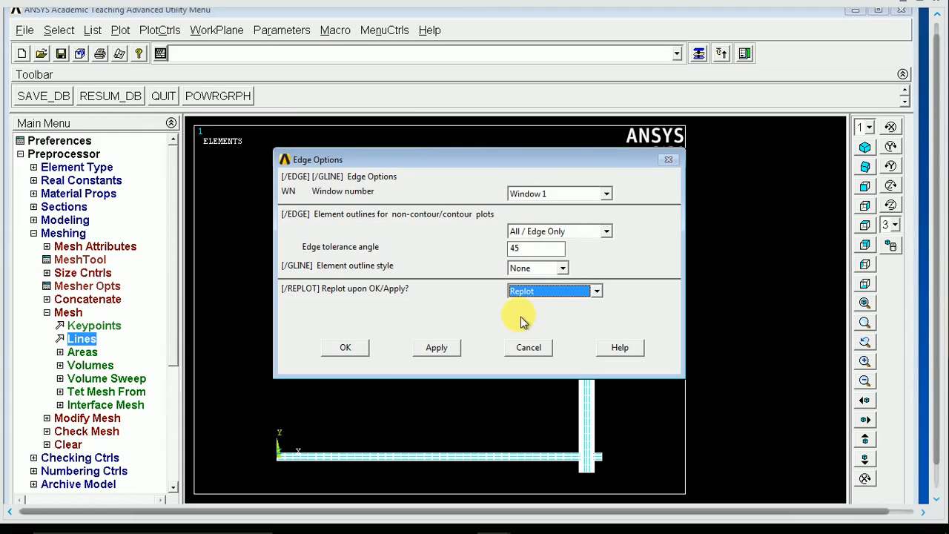
left_click(345, 347)
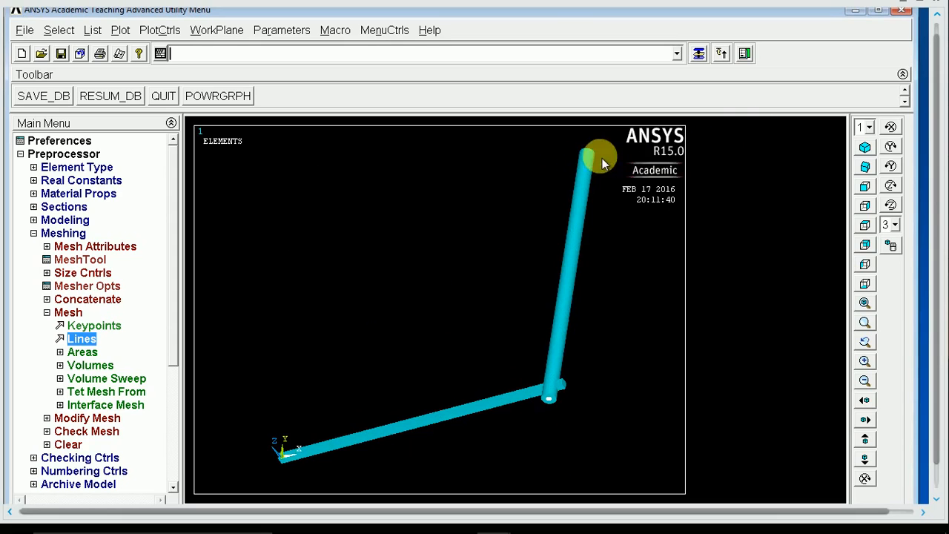
mouse_move(563, 163)
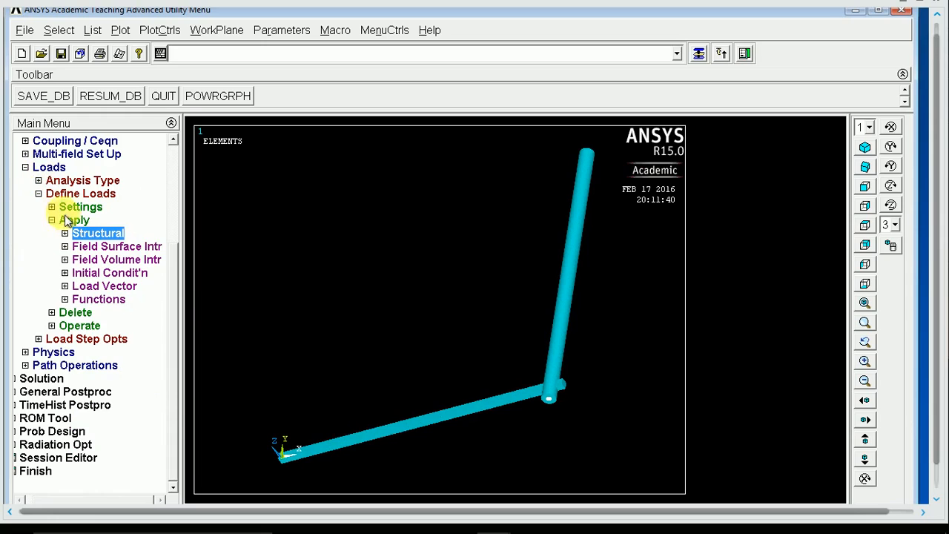
Constrain all DOF at the origin keypoint and expand the Force/Moment load options.
left_click(98, 232)
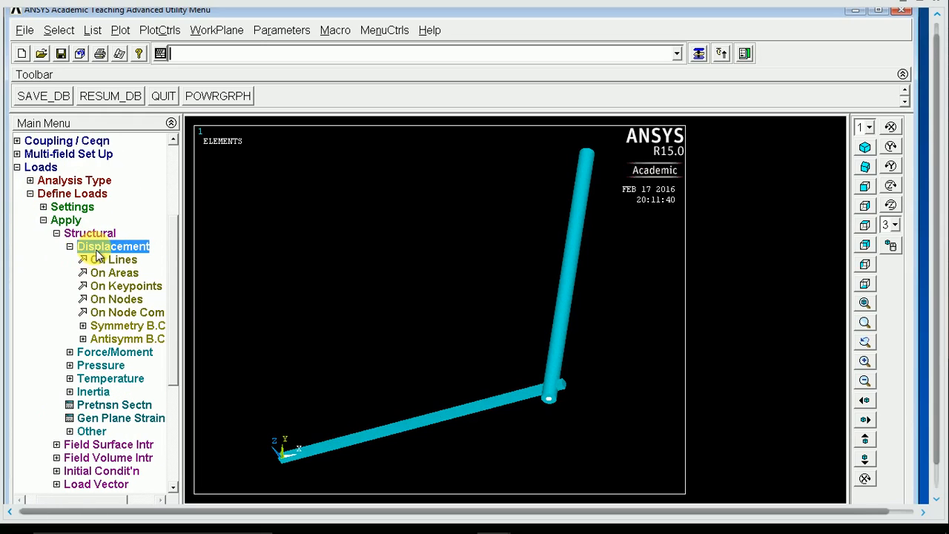
left_click(125, 285)
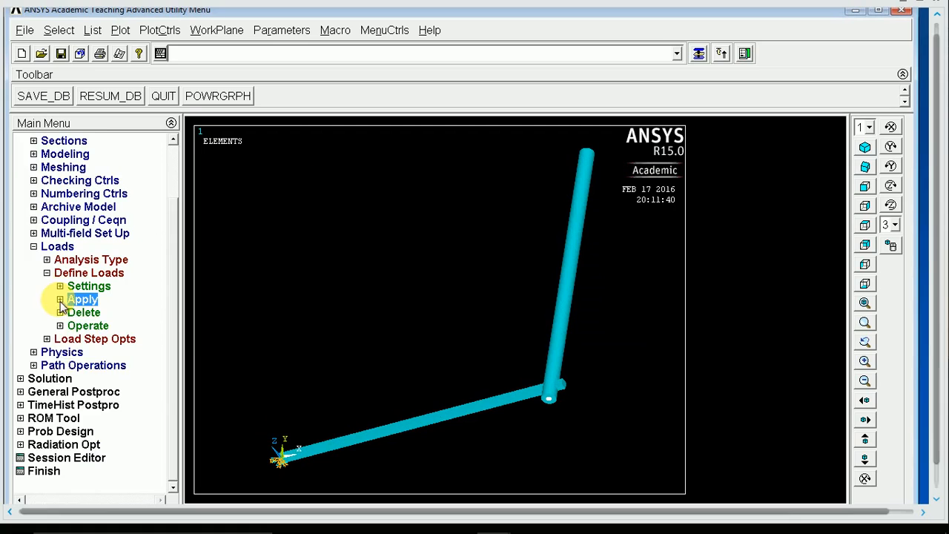
left_click(82, 298)
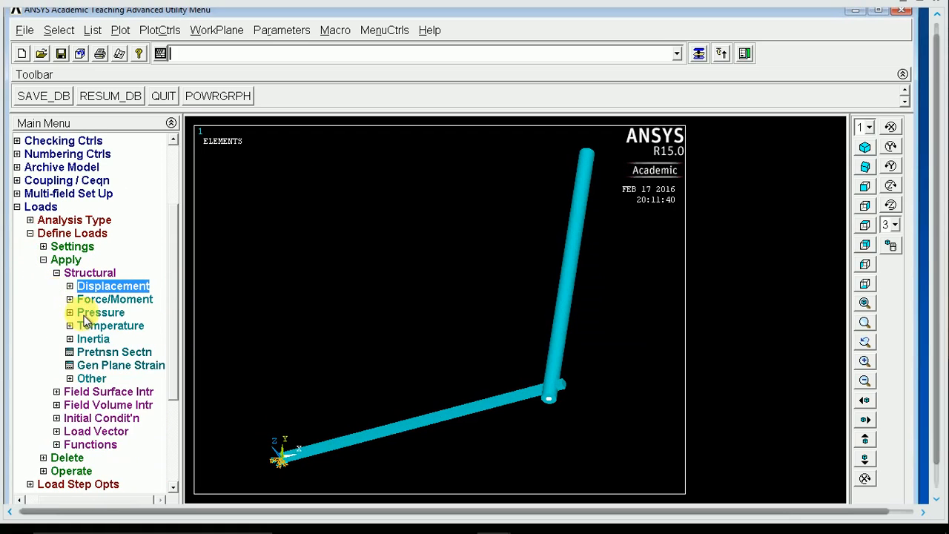
left_click(115, 299)
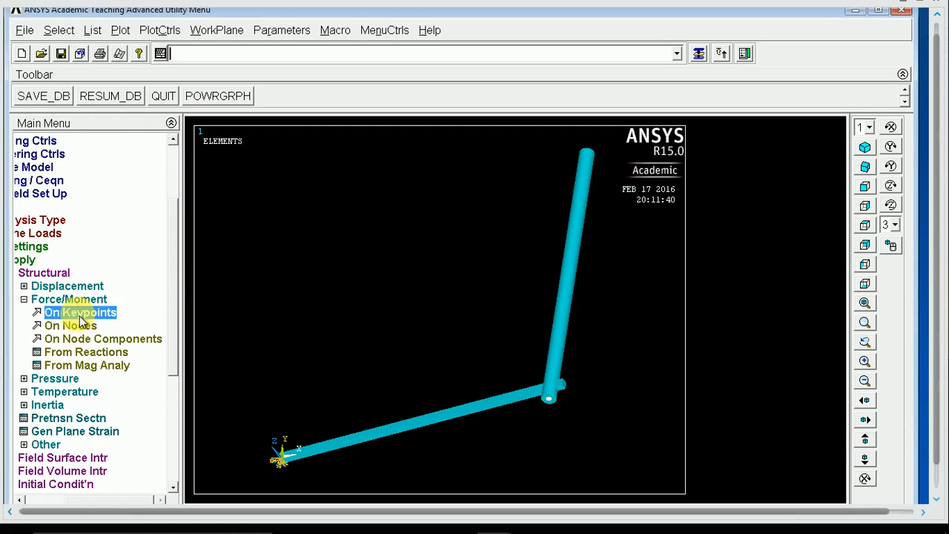
Apply a force of -100 in FZ at the top keypoint of the vertical beam.
left_click(80, 312)
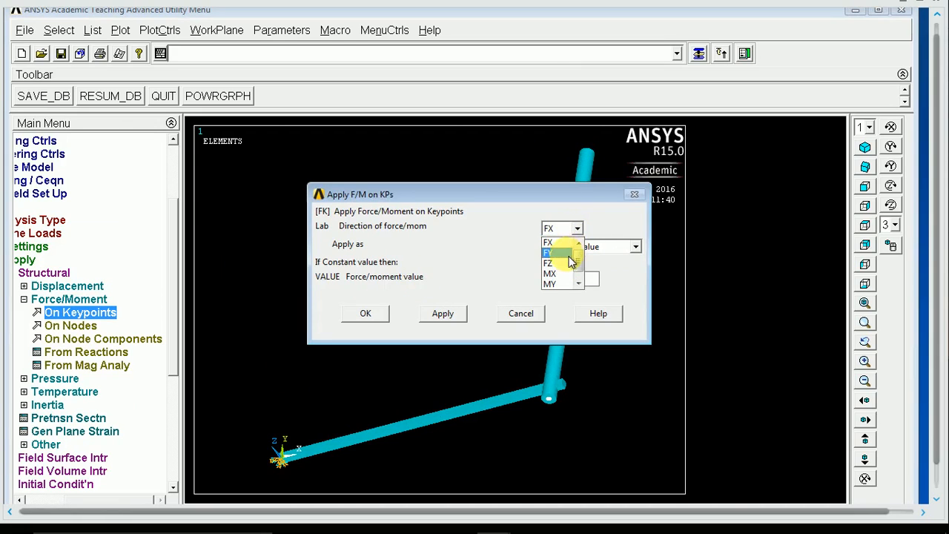
left_click(548, 253)
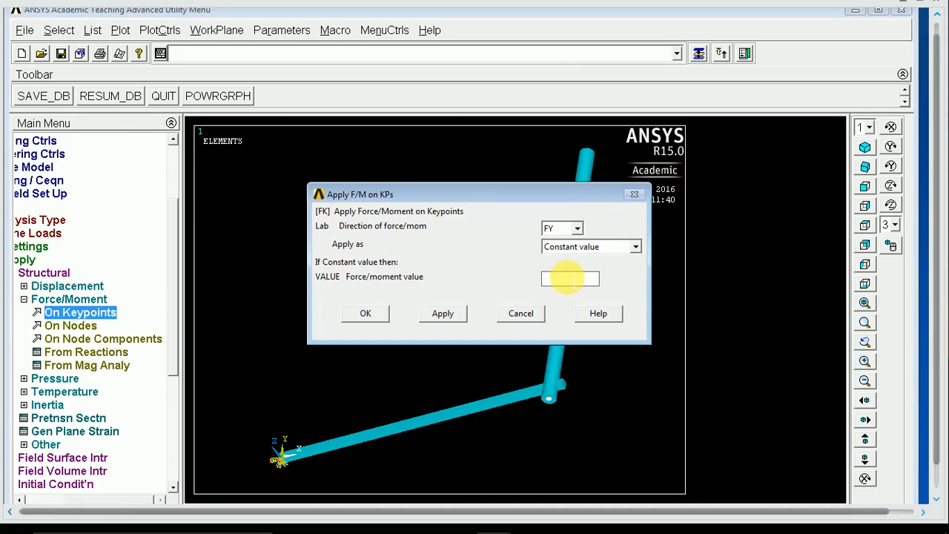
left_click(579, 227)
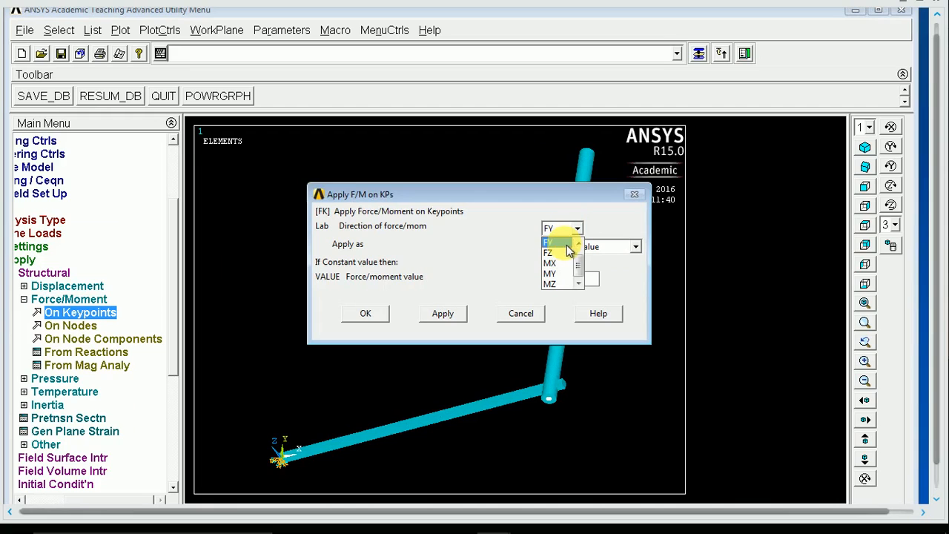
left_click(549, 253)
type("-100")
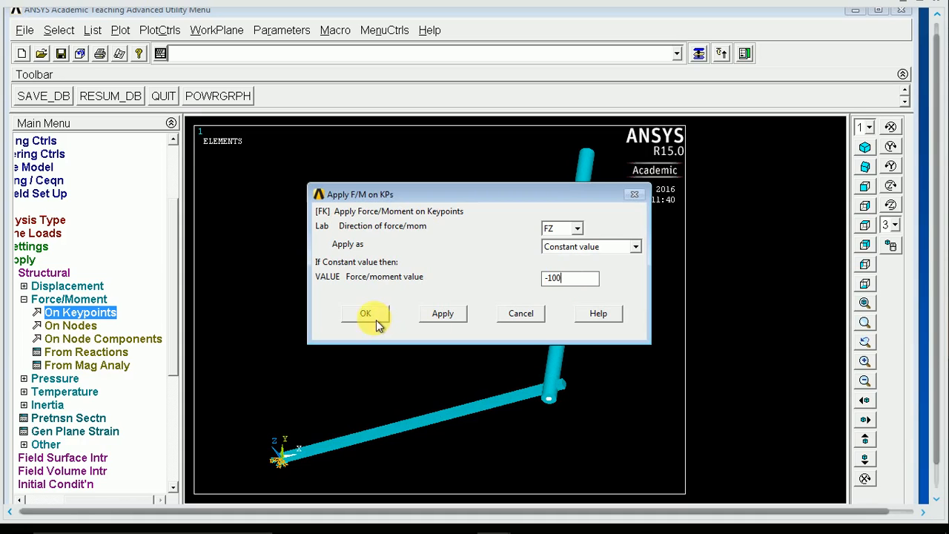
left_click(365, 313)
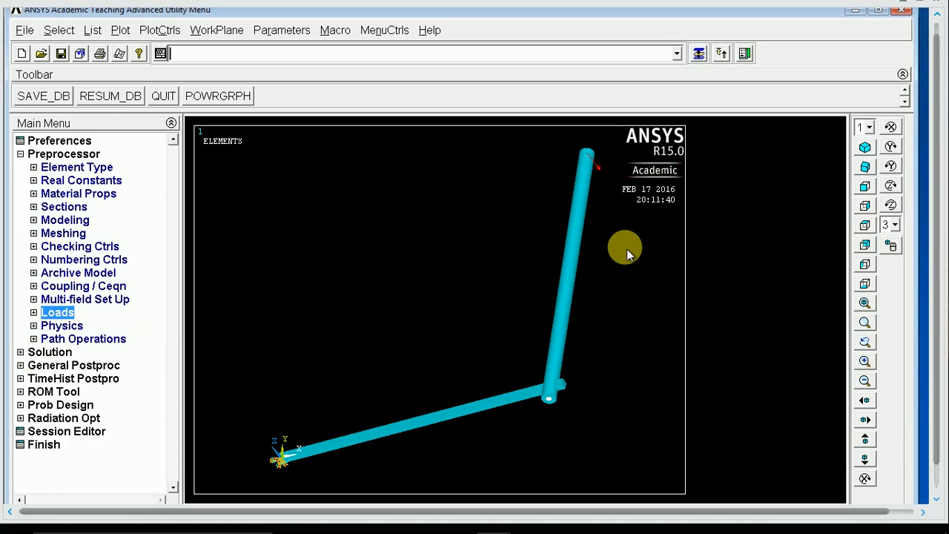
mouse_move(56, 223)
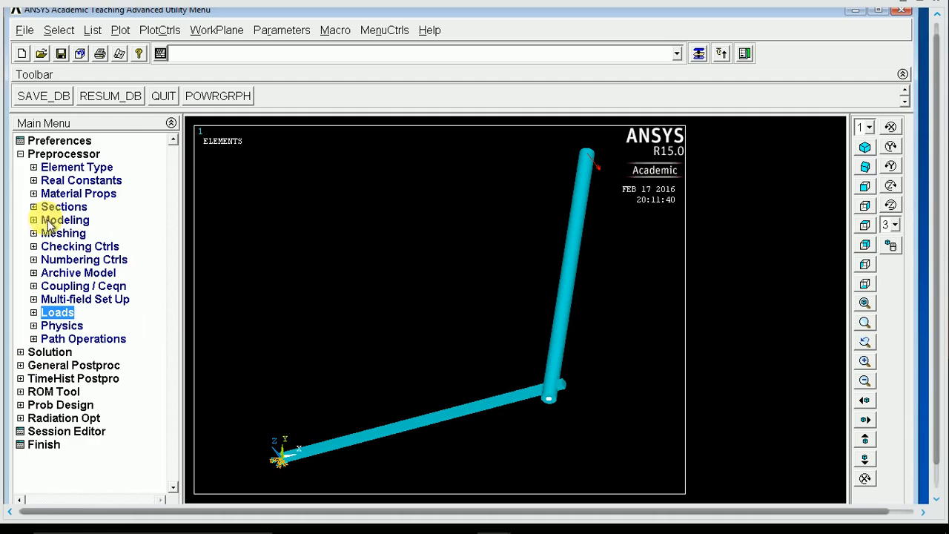
Solve the current load step and close the /STATUS summary window.
left_click(49, 352)
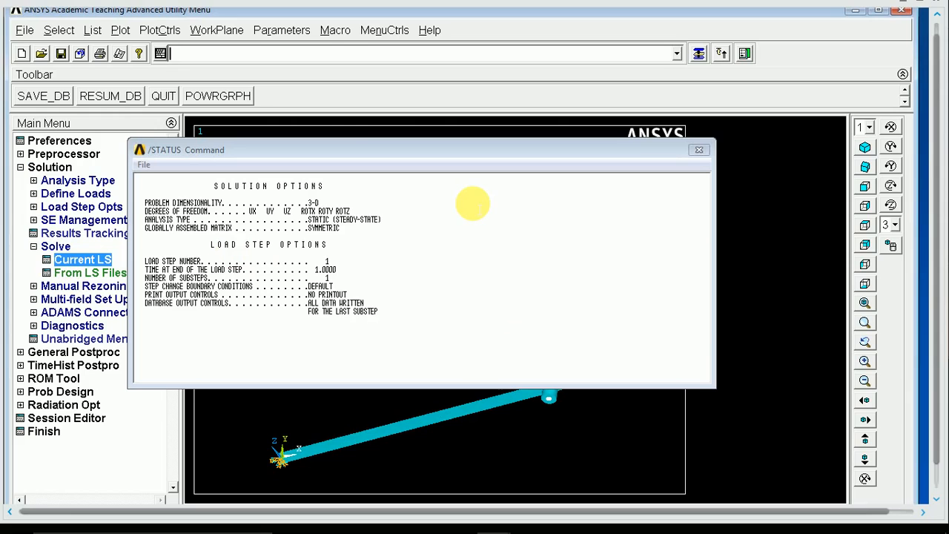
mouse_move(768, 165)
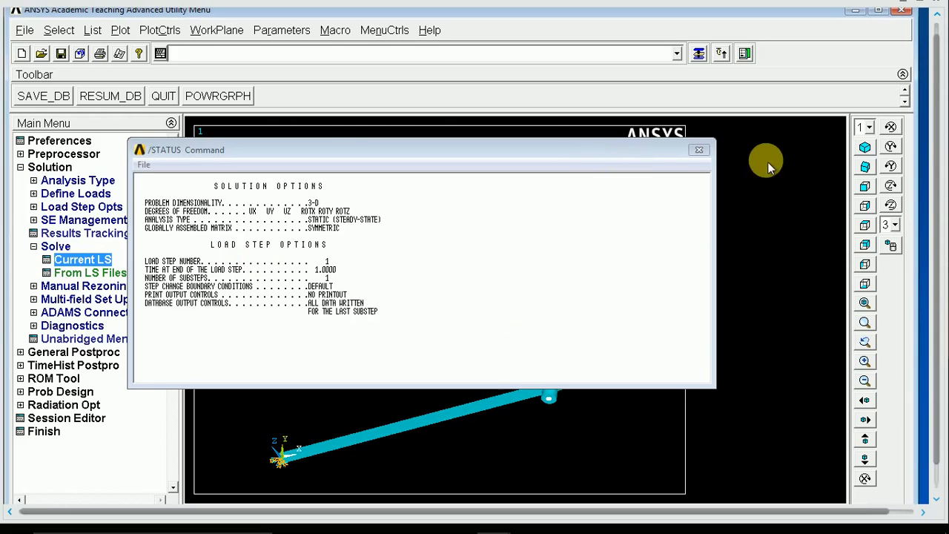
left_click(698, 149)
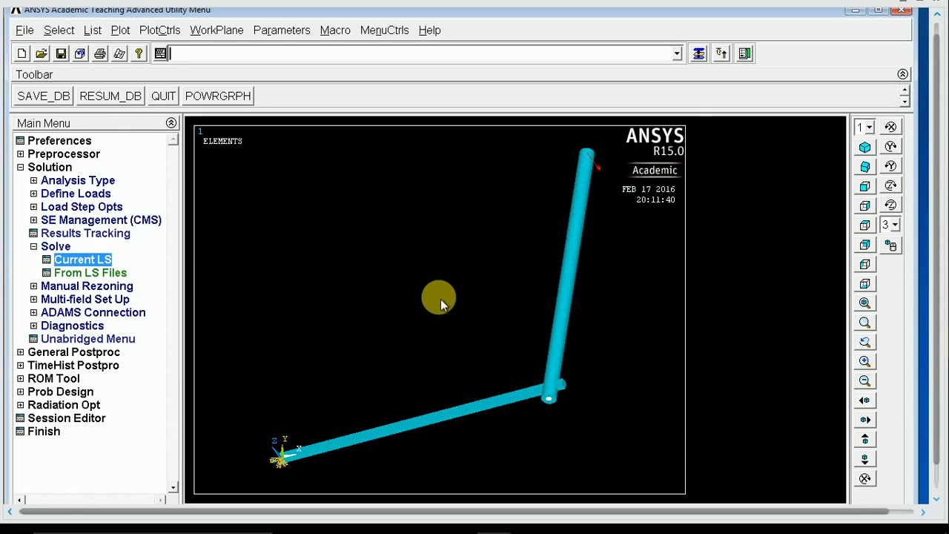